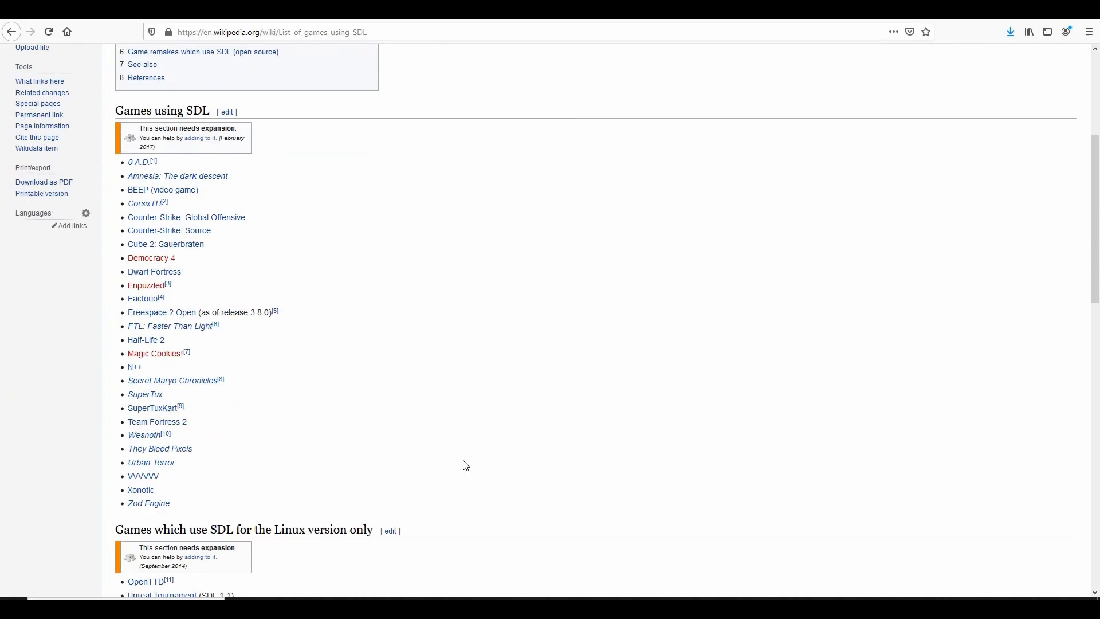
From codeblocks.org Downloads > Binaries, save codeblocks-20.03-setup.exe via the FossHUB link
scroll(down, 3)
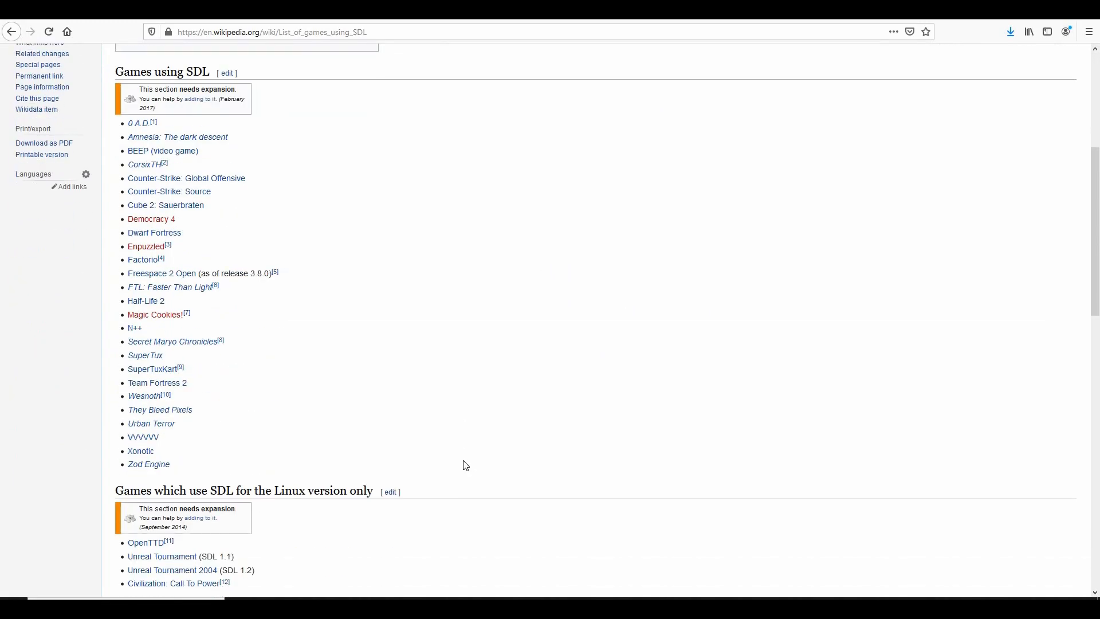
scroll(down, 3)
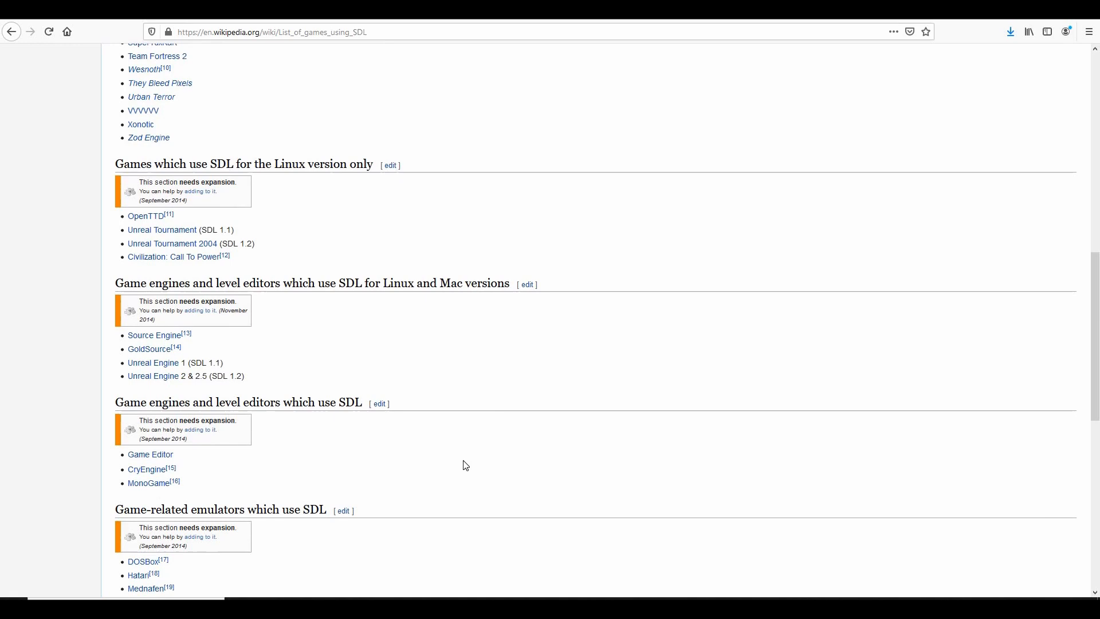
scroll(down, 3)
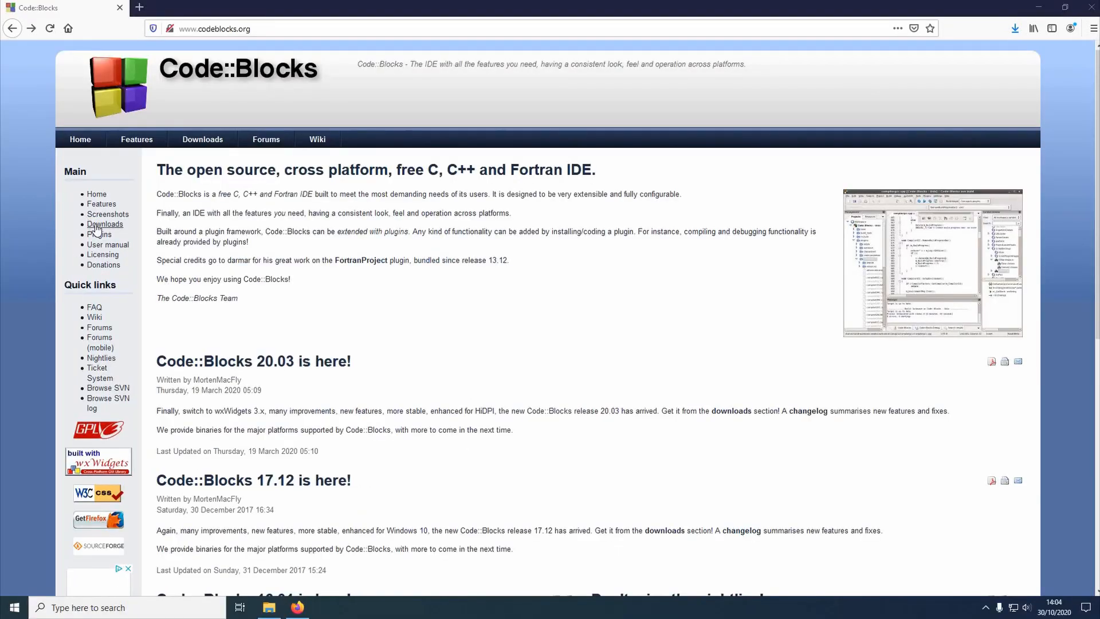
click(104, 223)
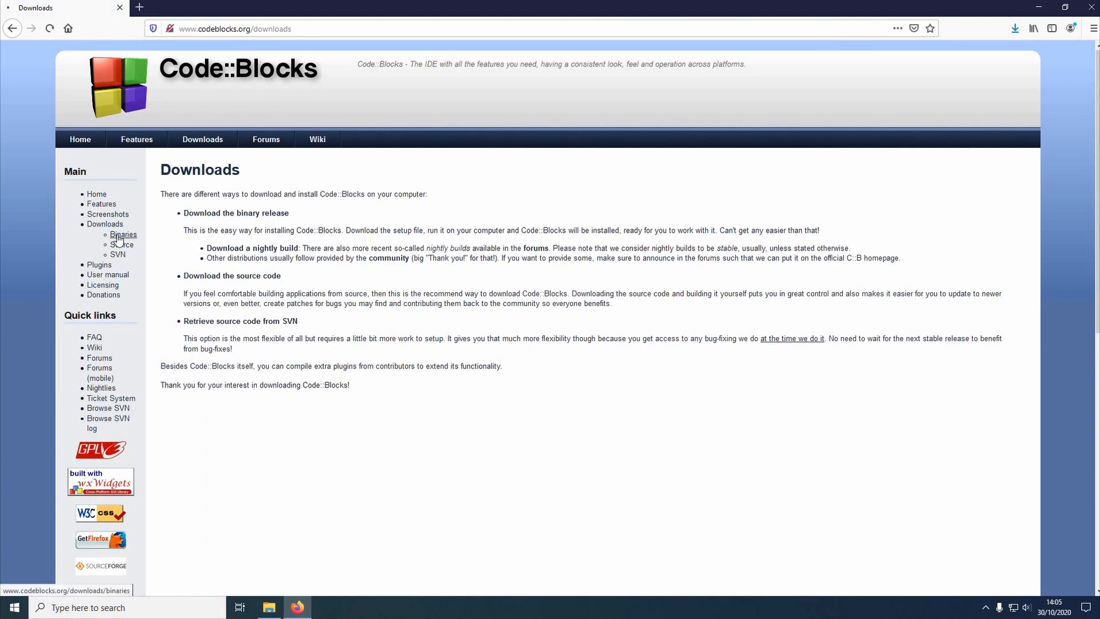
click(123, 234)
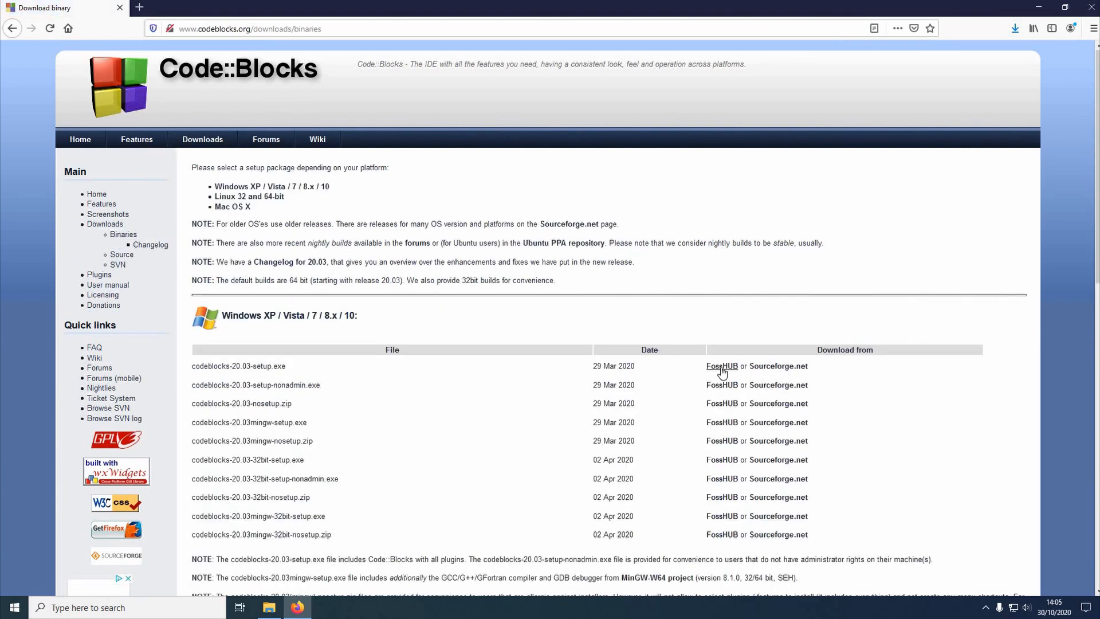
click(720, 365)
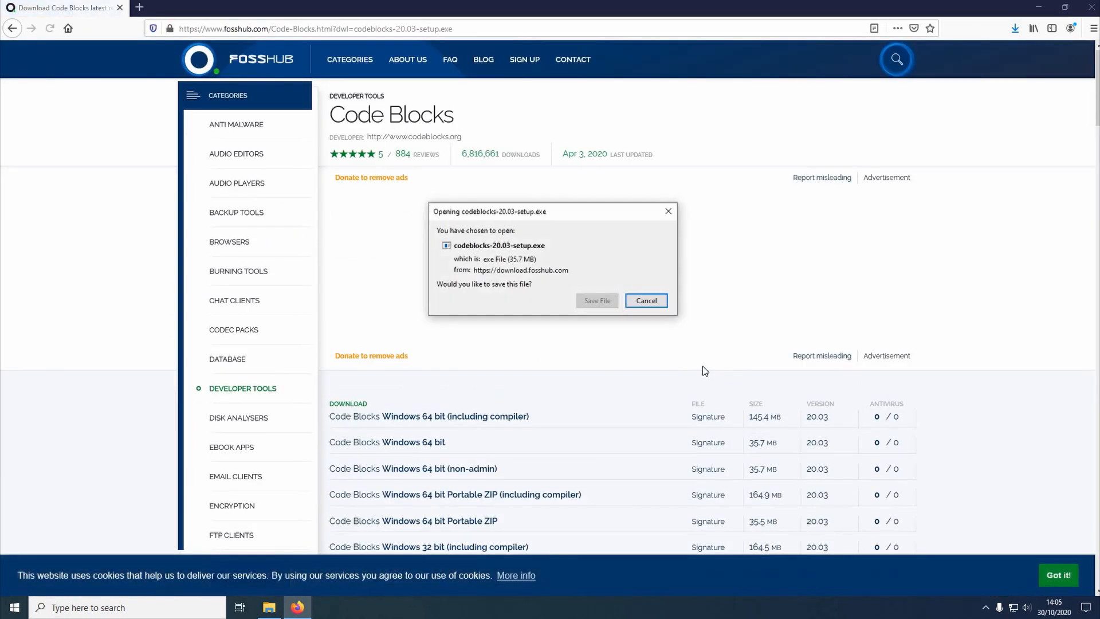
click(645, 301)
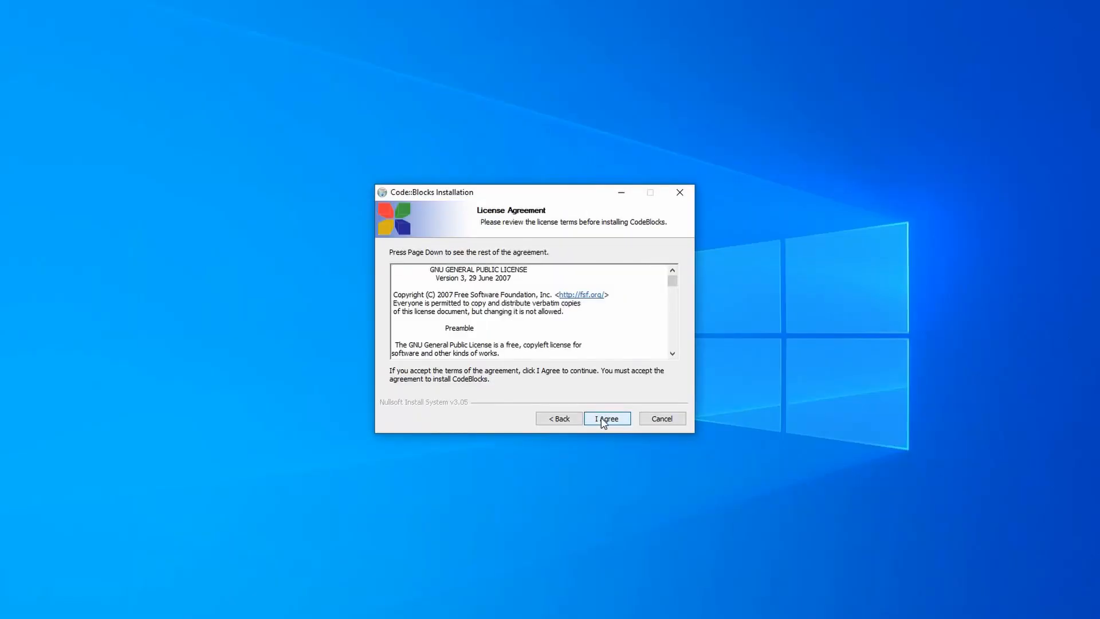
Accept the license, install Code::Blocks to the default folder, and save SDL2-devel-2.0.12-mingw.tar.gz
click(605, 419)
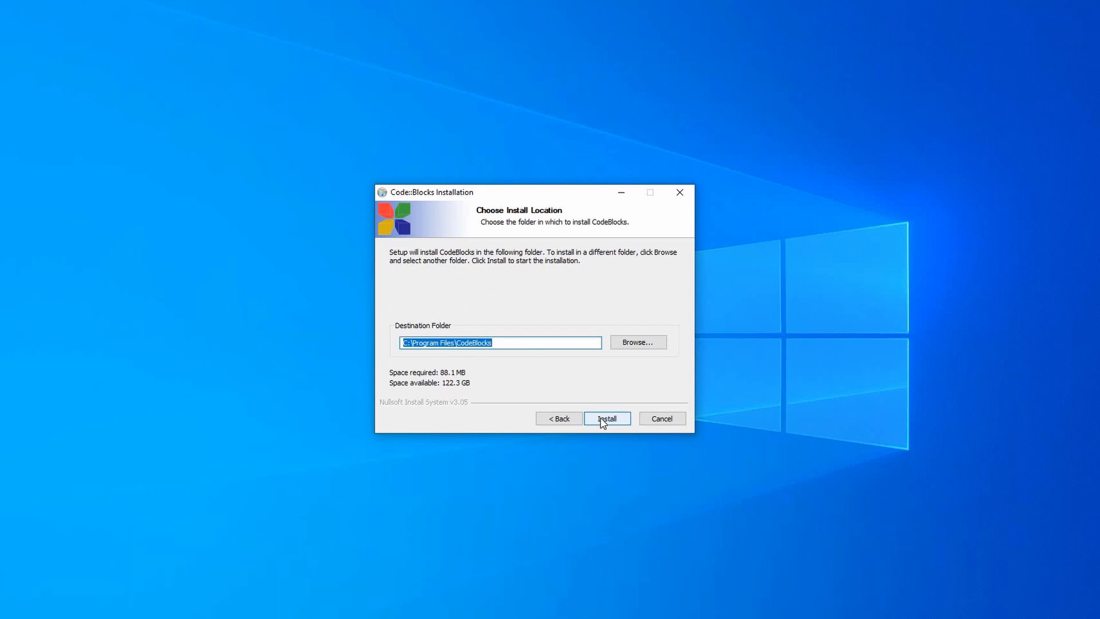
click(607, 418)
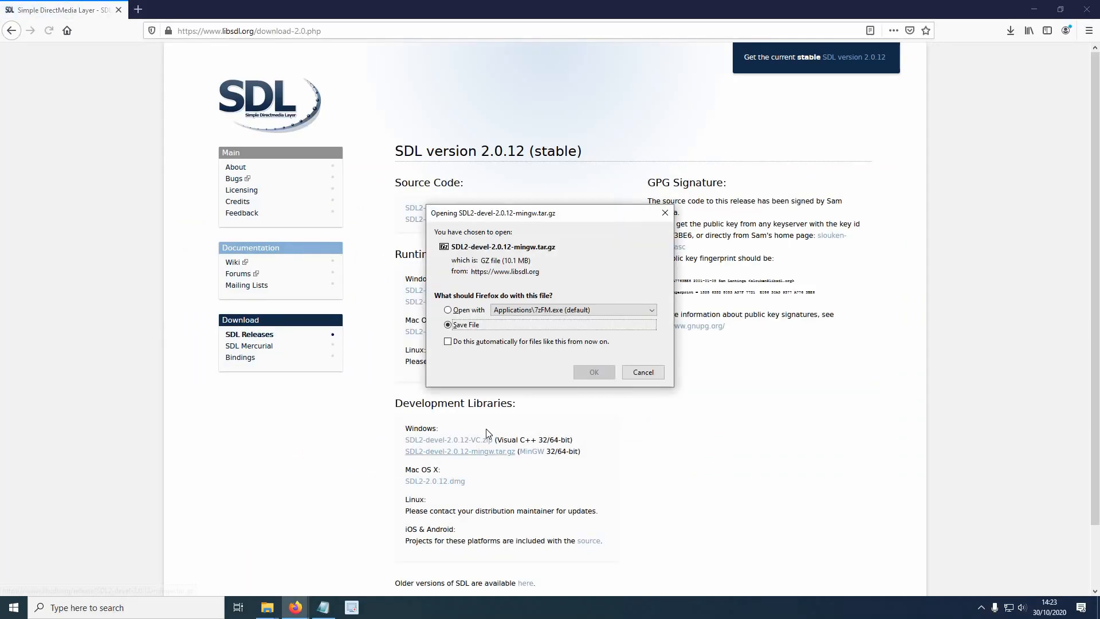
click(593, 371)
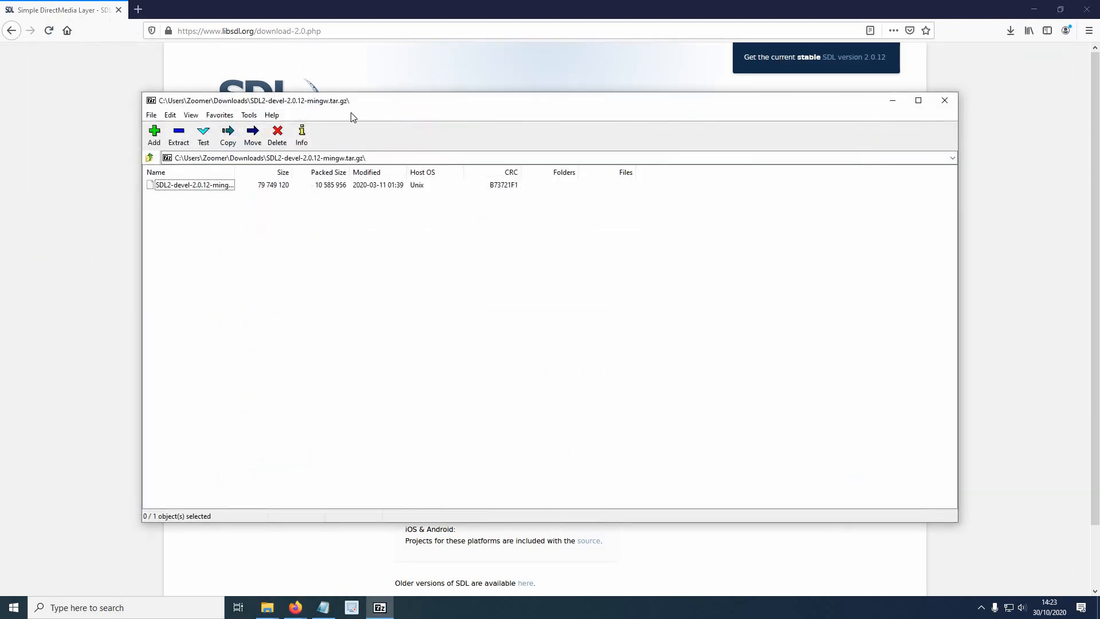
Extract the inner SDL2 development tar from 7-Zip to D:\SDL\
click(227, 133)
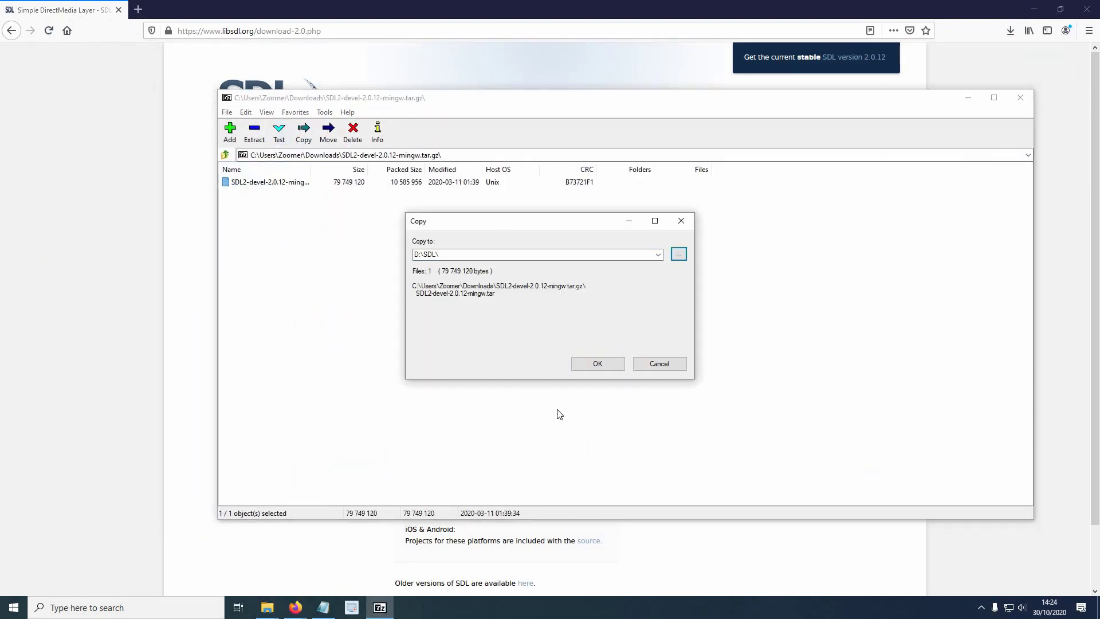
click(249, 30)
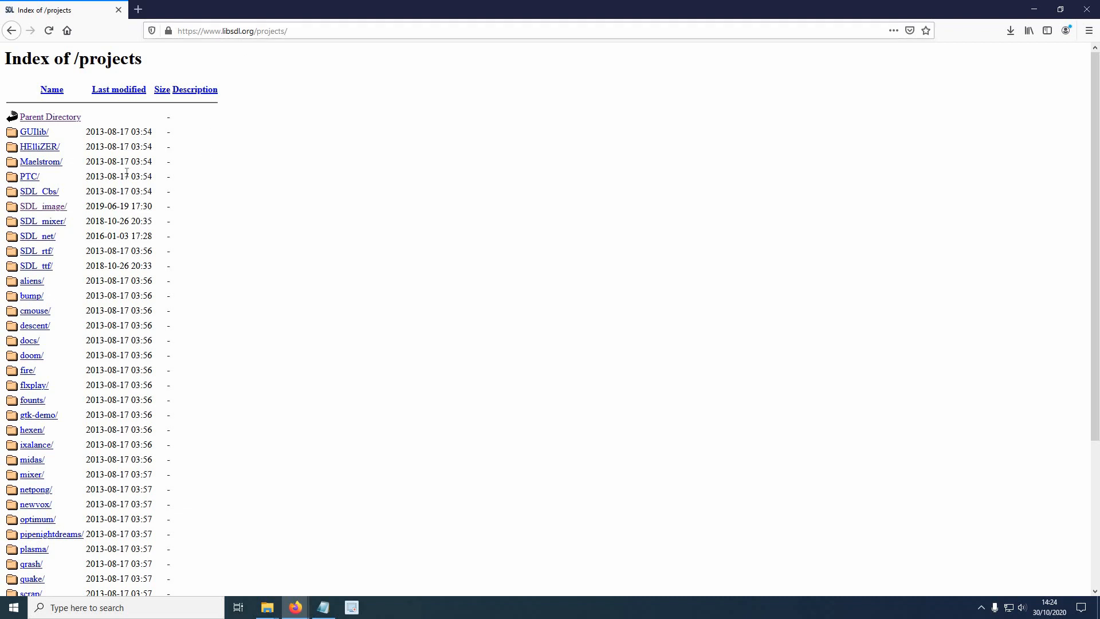
Save the SDL2_image and SDL2_mixer MinGW development archives and reach the SDL_ttf project page
click(44, 206)
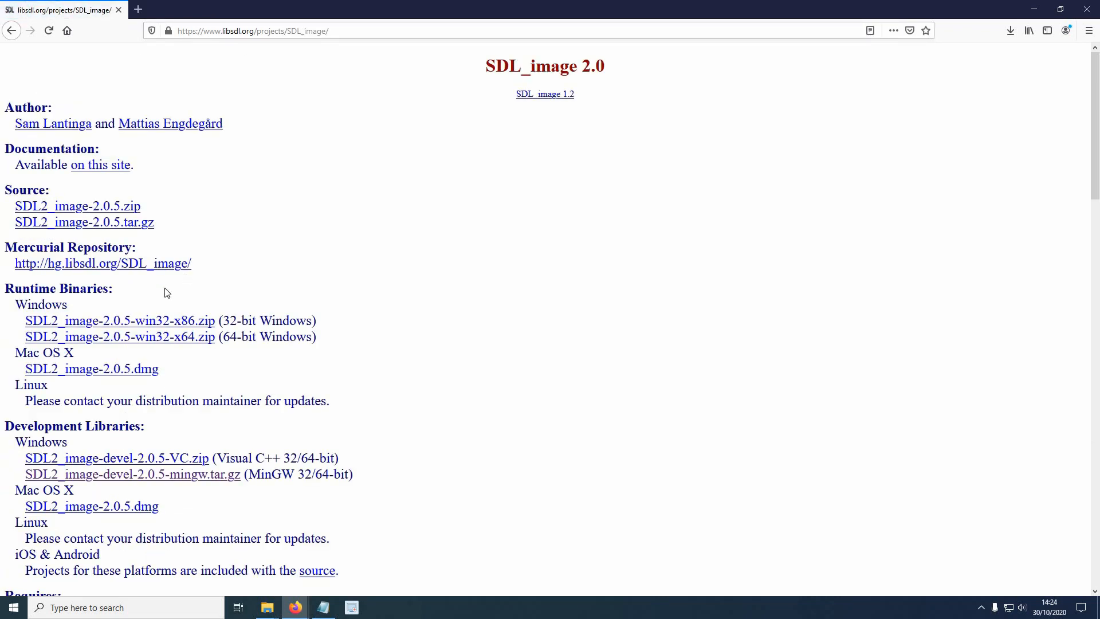
click(133, 474)
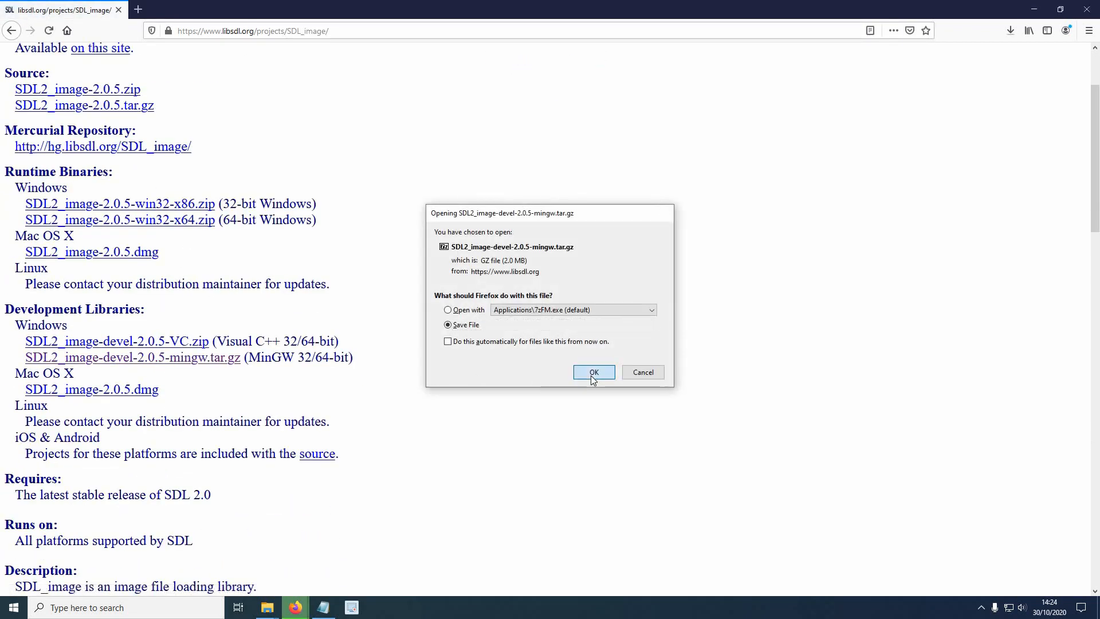
click(594, 371)
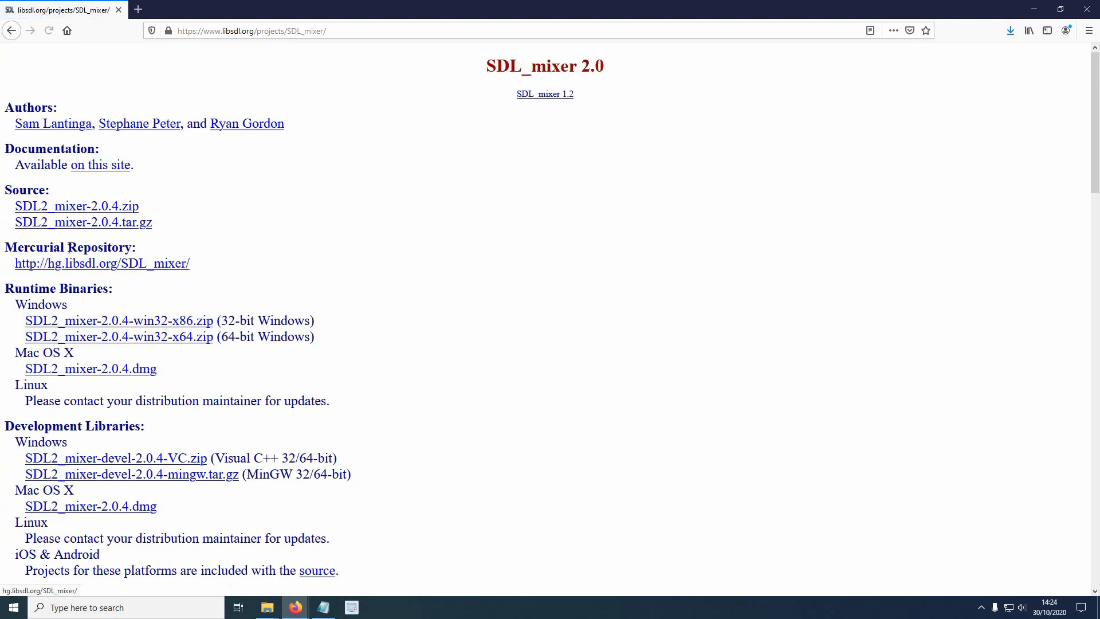
mouse_move(150, 485)
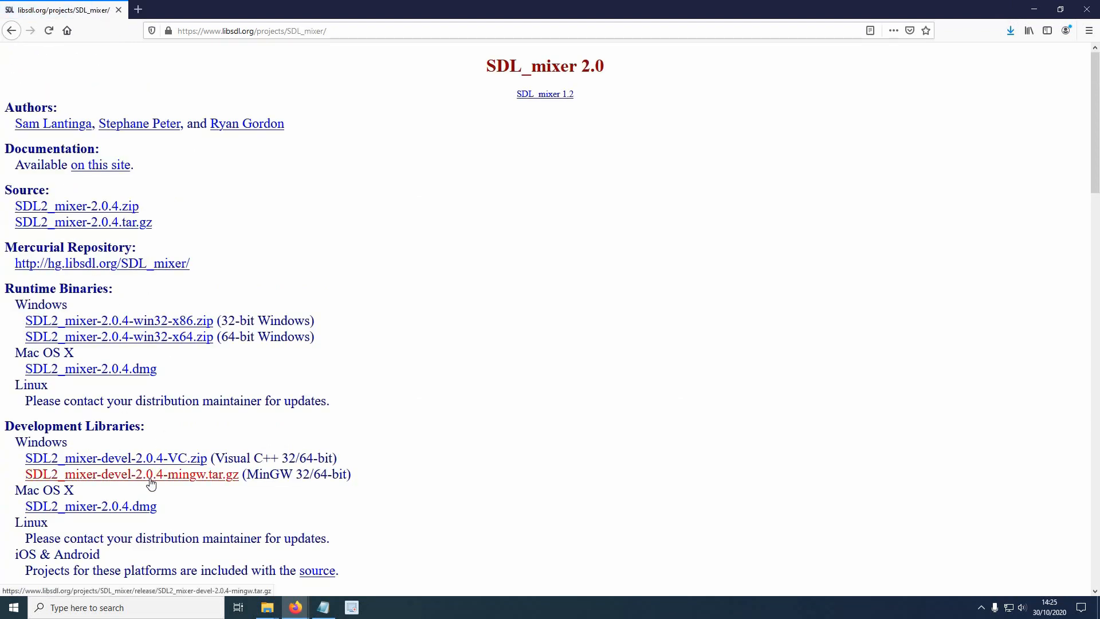
click(11, 30)
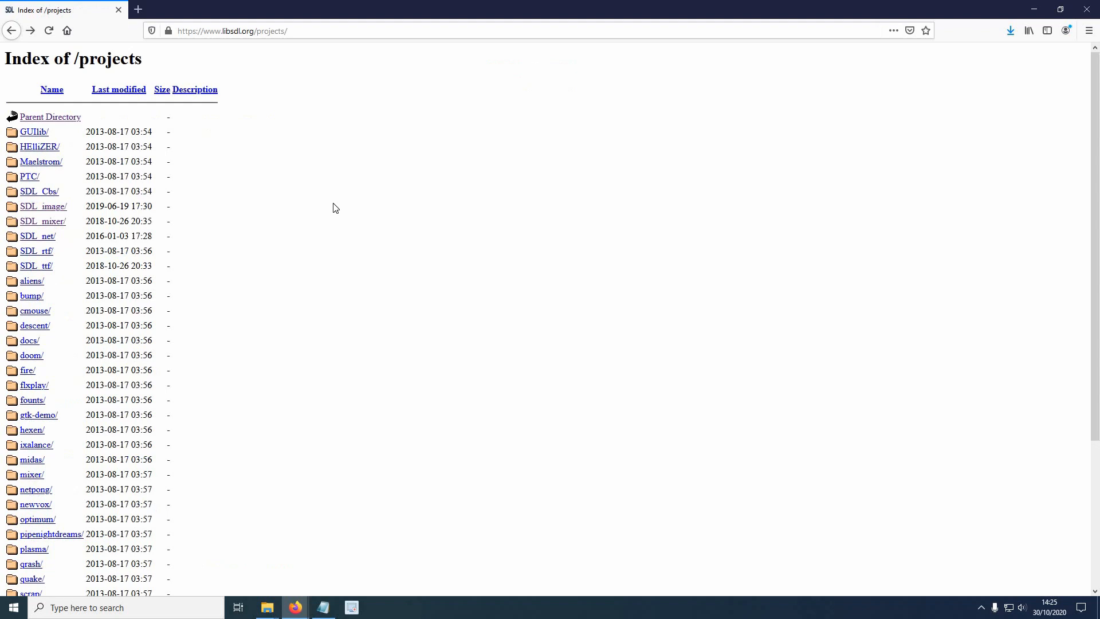
click(36, 265)
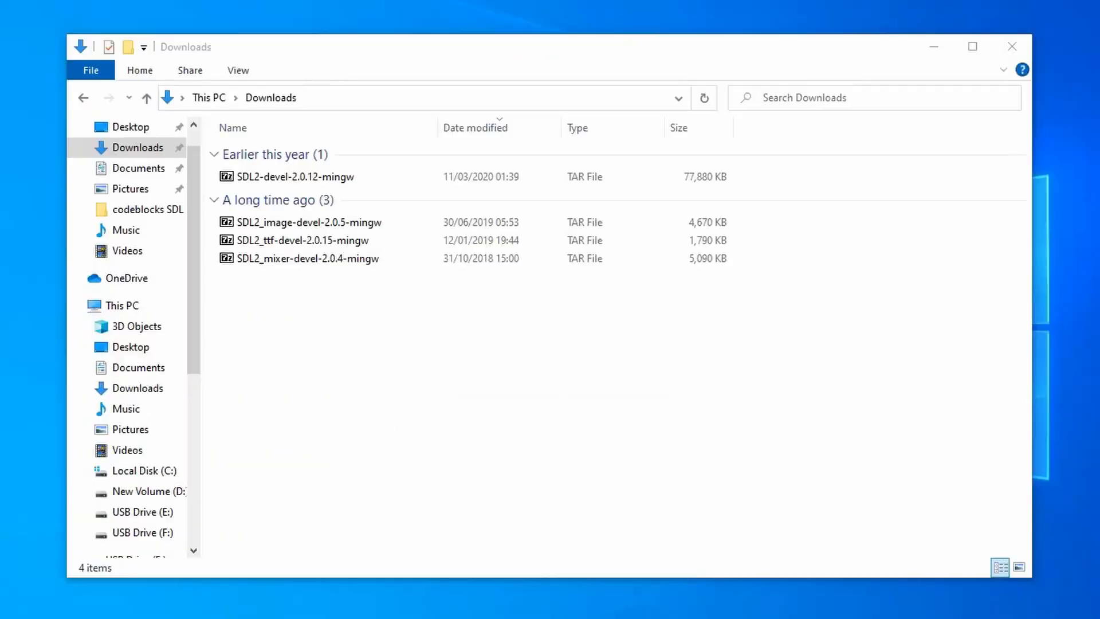
Extract all four SDL development archives with 7-Zip to a folder on the D: drive
right_click(294, 177)
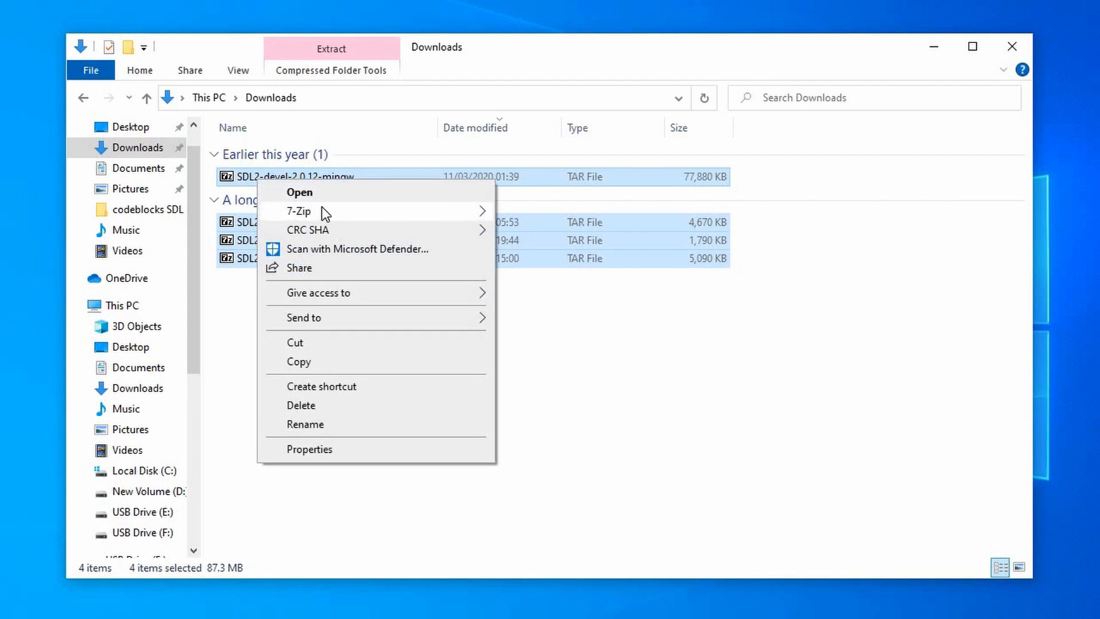
click(299, 211)
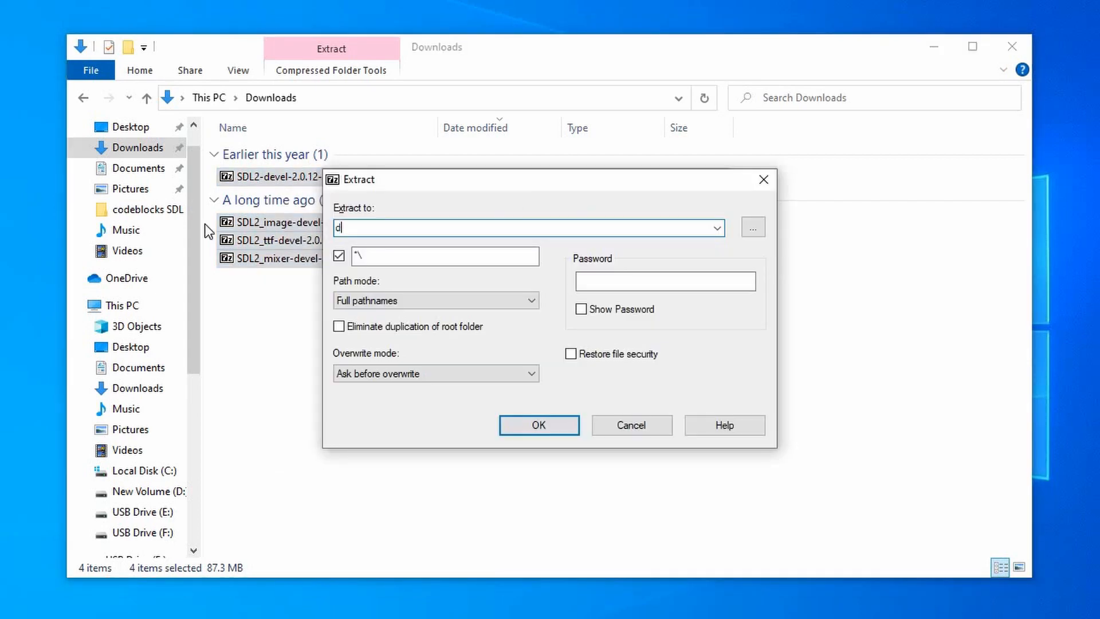
text(:\s)
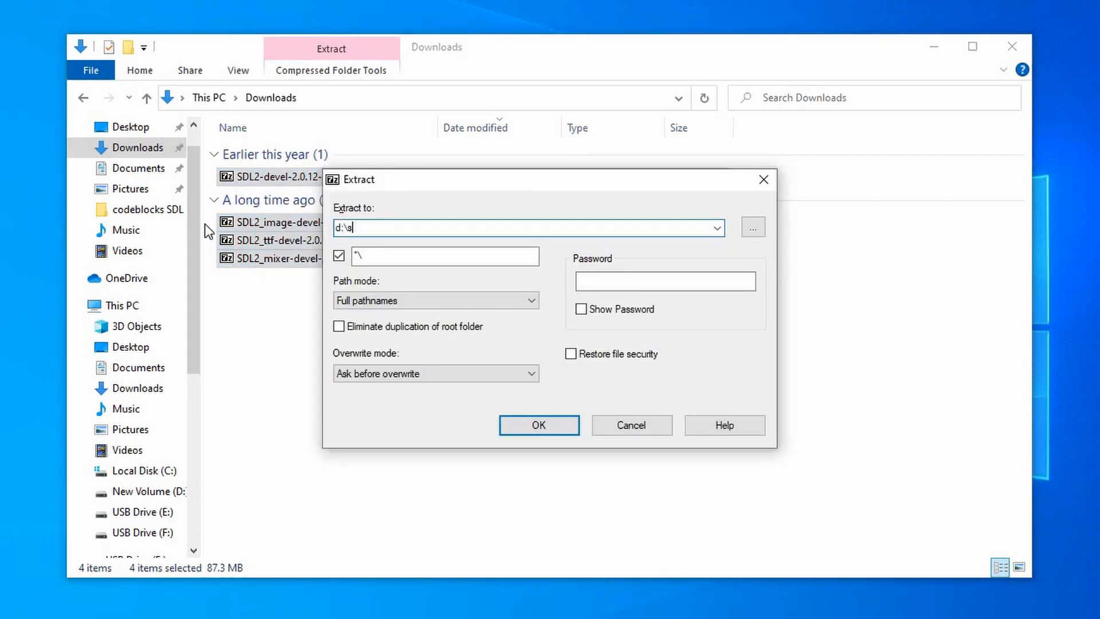
click(538, 424)
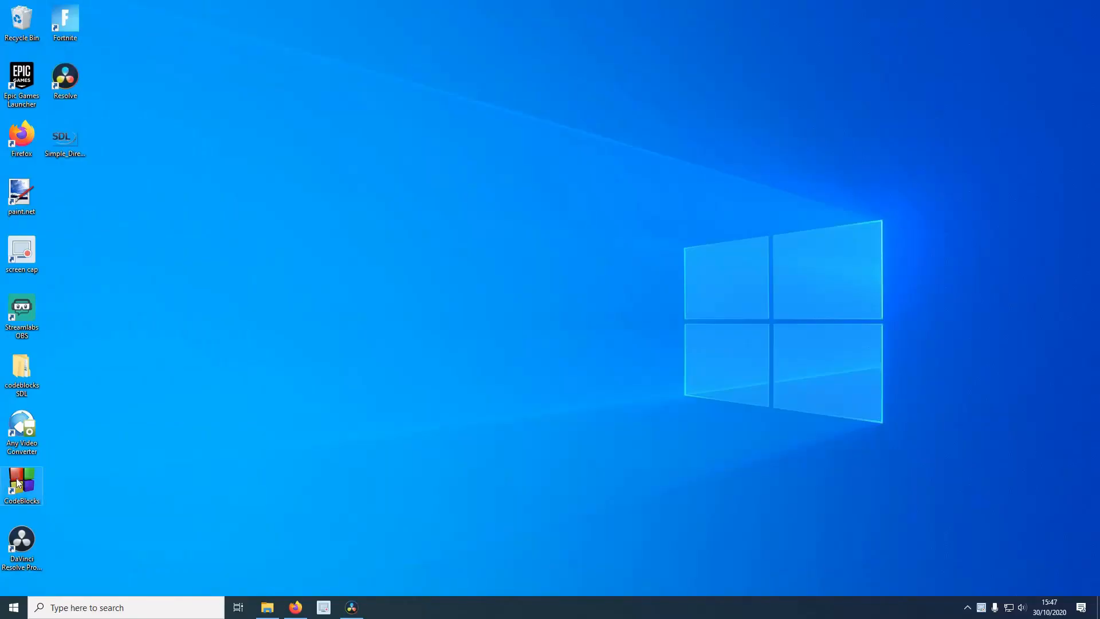
Launch Code::Blocks, open the Flackroid project and maximise the window
double_click(22, 482)
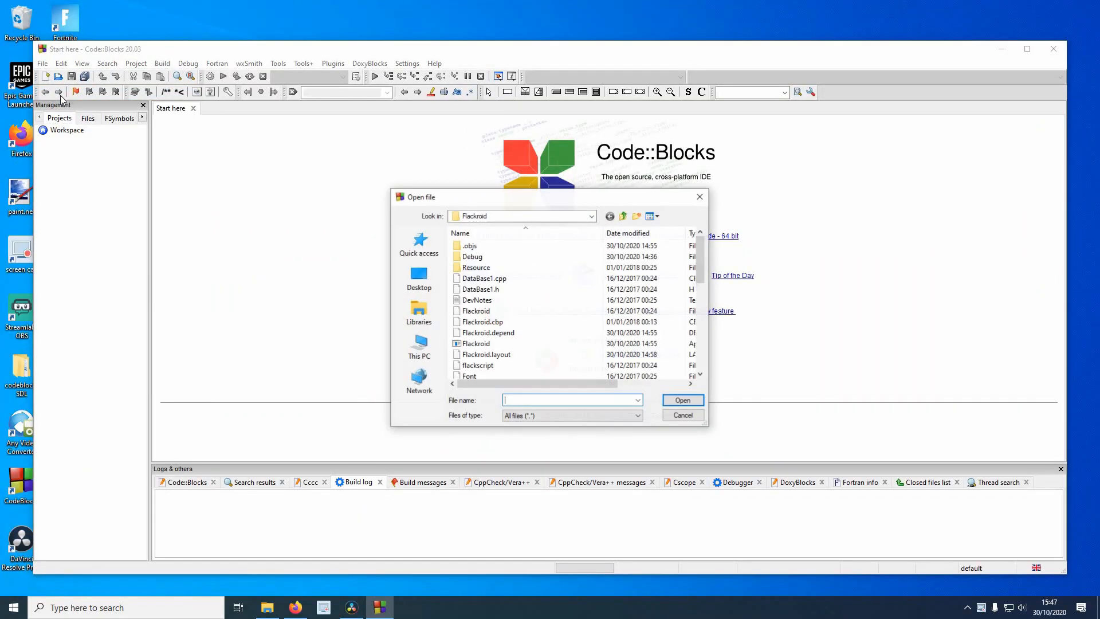
click(681, 400)
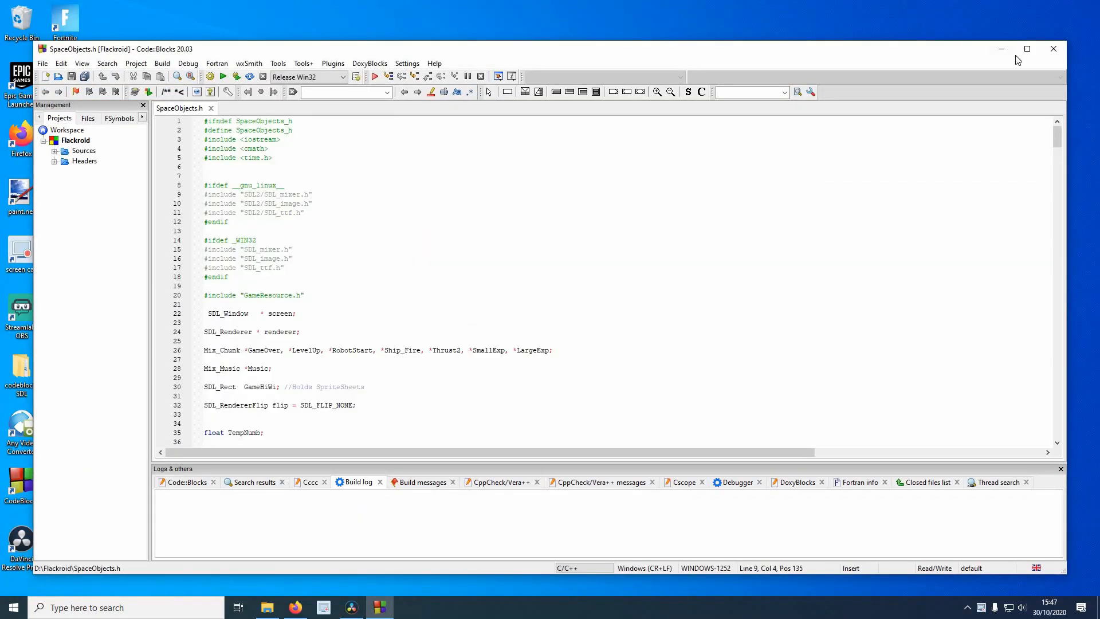
click(373, 20)
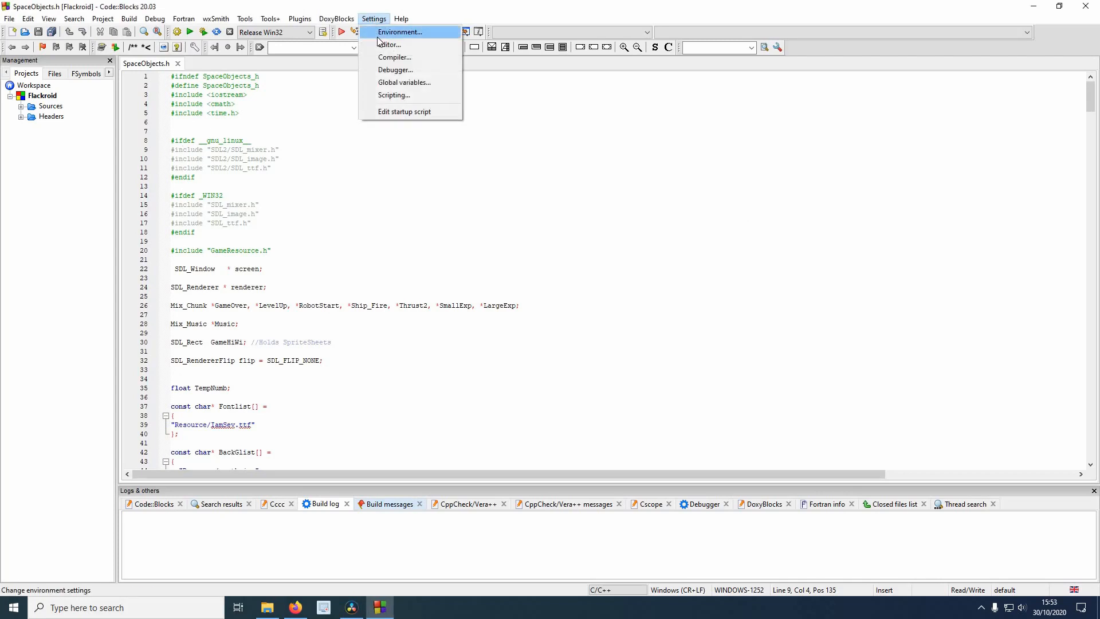
Add the SDL2_image and SDL2_mixer include\SDL2 folders to the global compiler search directories
click(394, 58)
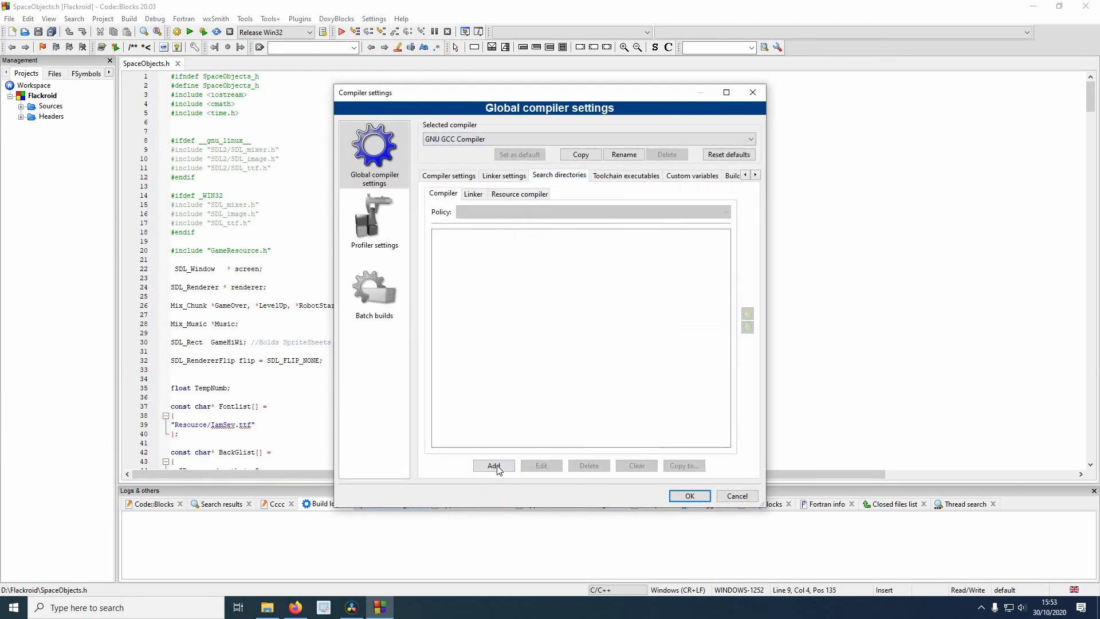
click(493, 465)
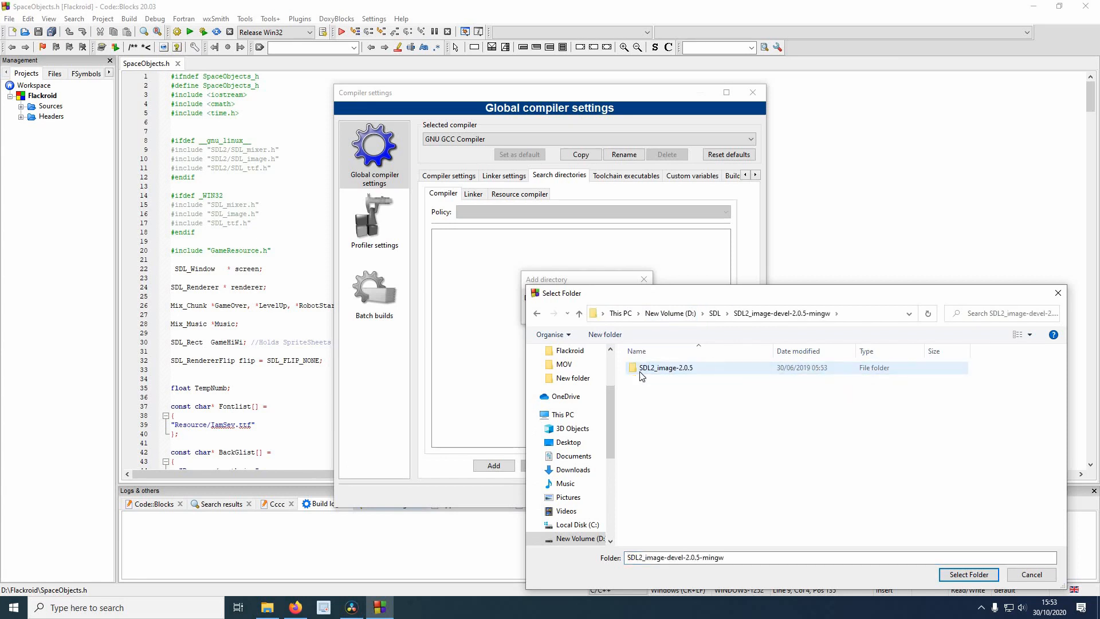
double_click(665, 366)
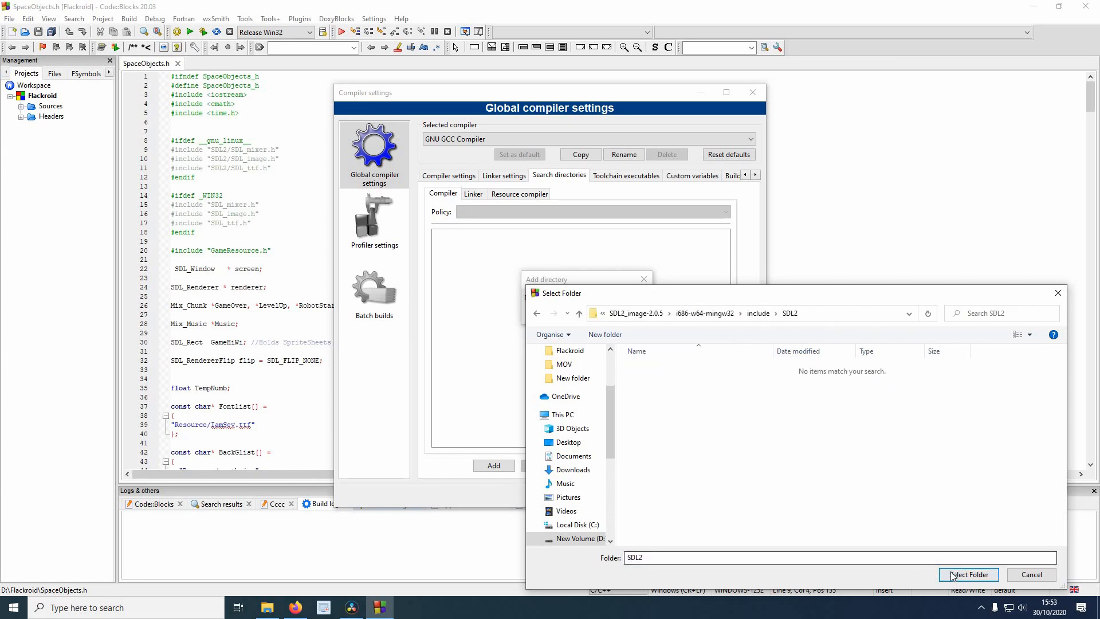
click(967, 574)
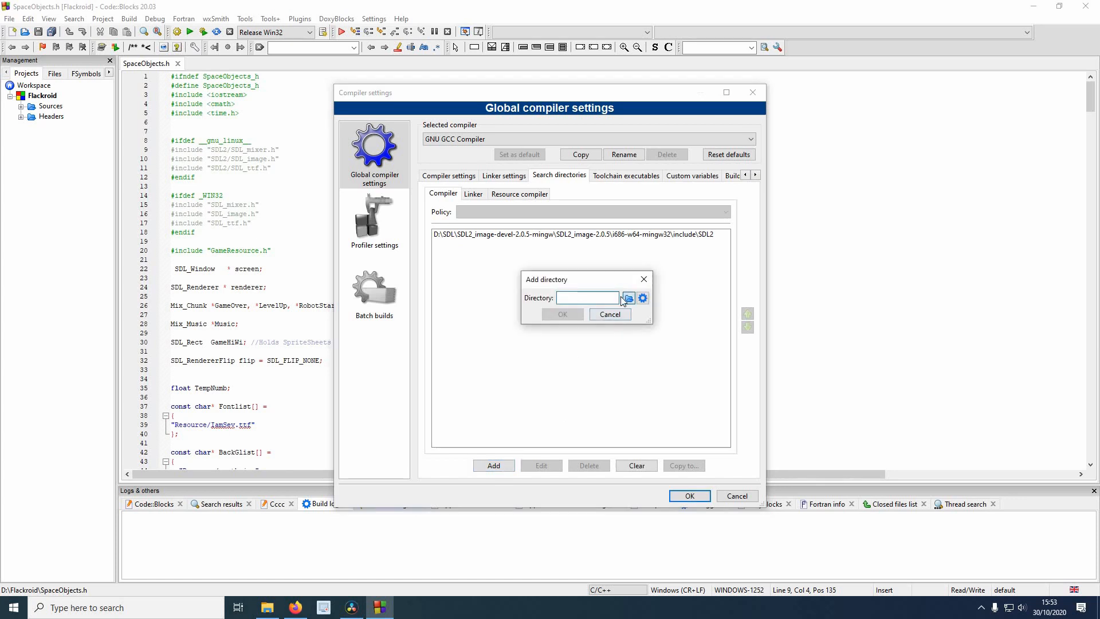
click(627, 298)
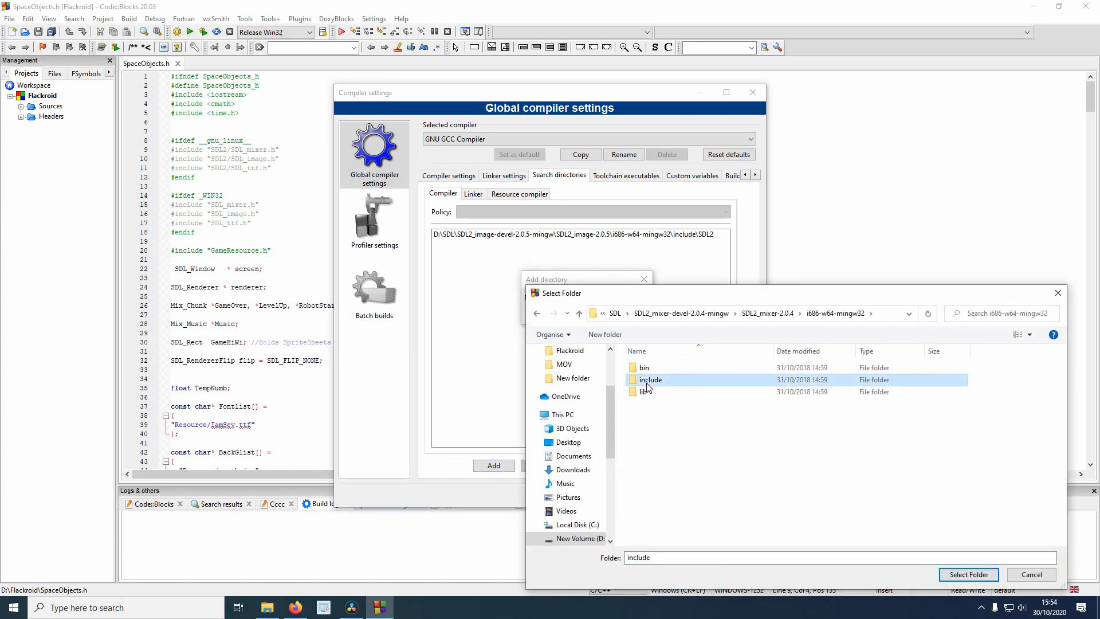
click(968, 574)
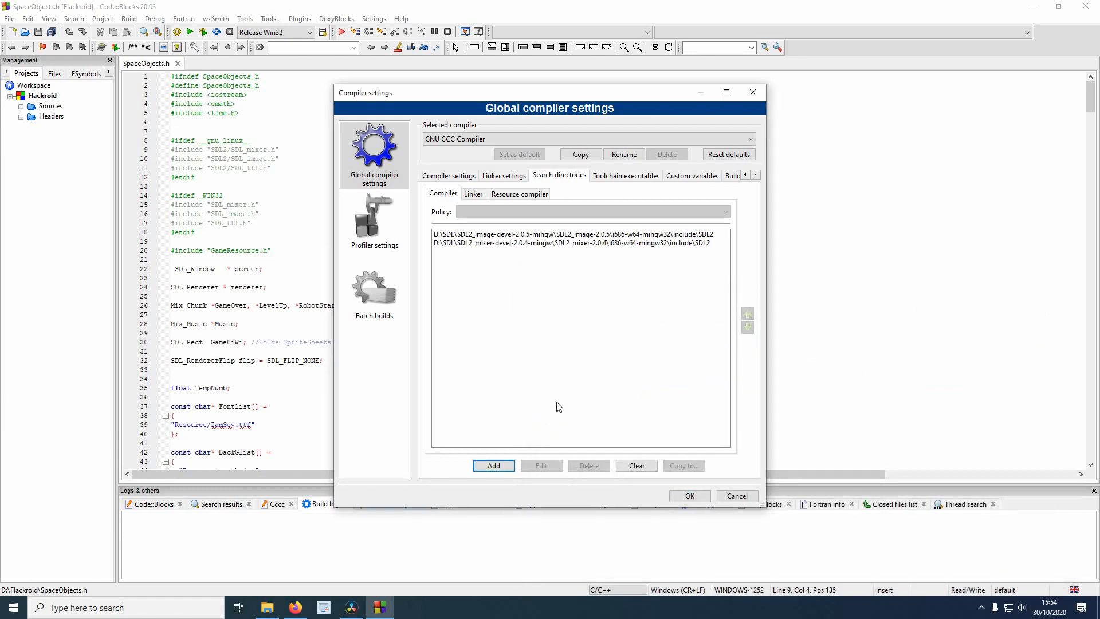
Add the SDL2_ttf and core SDL2 include\SDL2 folders to the global compiler search directories
click(493, 465)
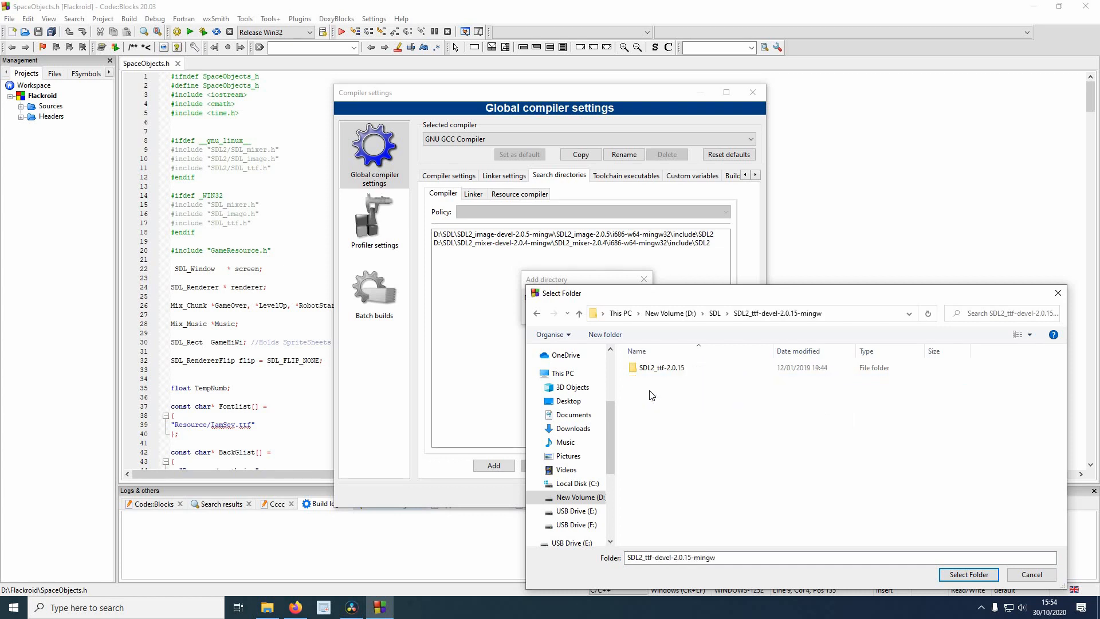
double_click(658, 367)
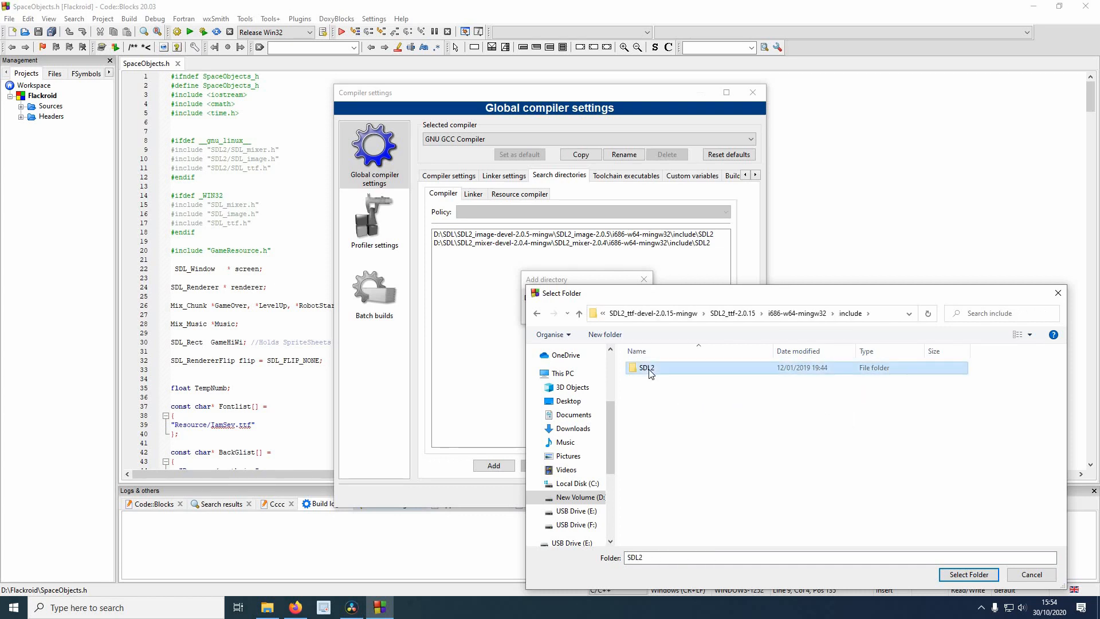
click(968, 574)
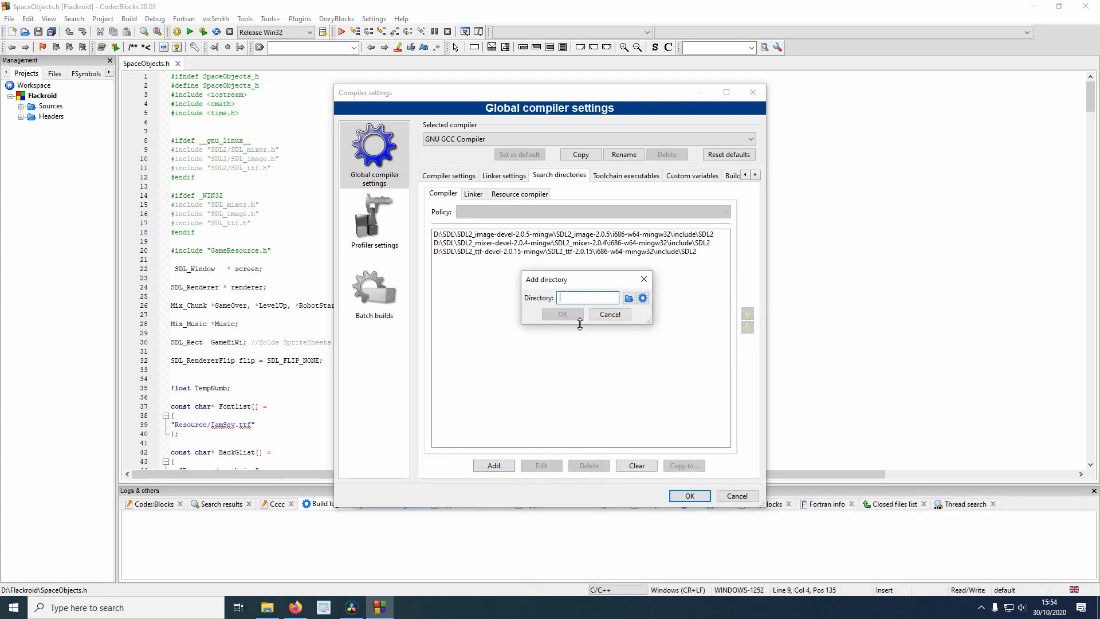
click(628, 298)
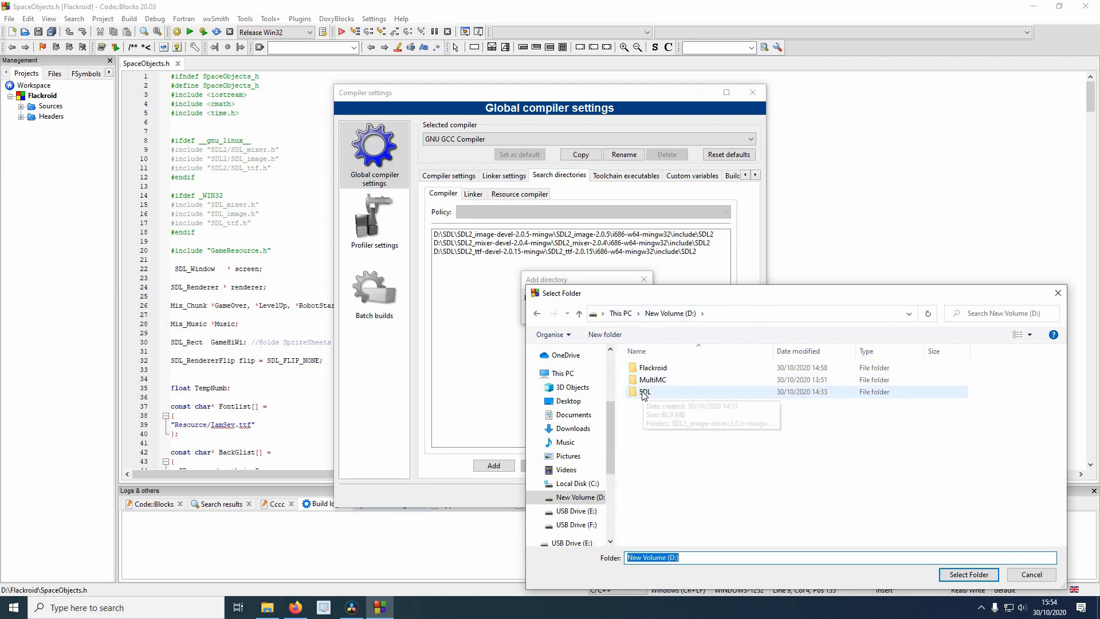
double_click(645, 392)
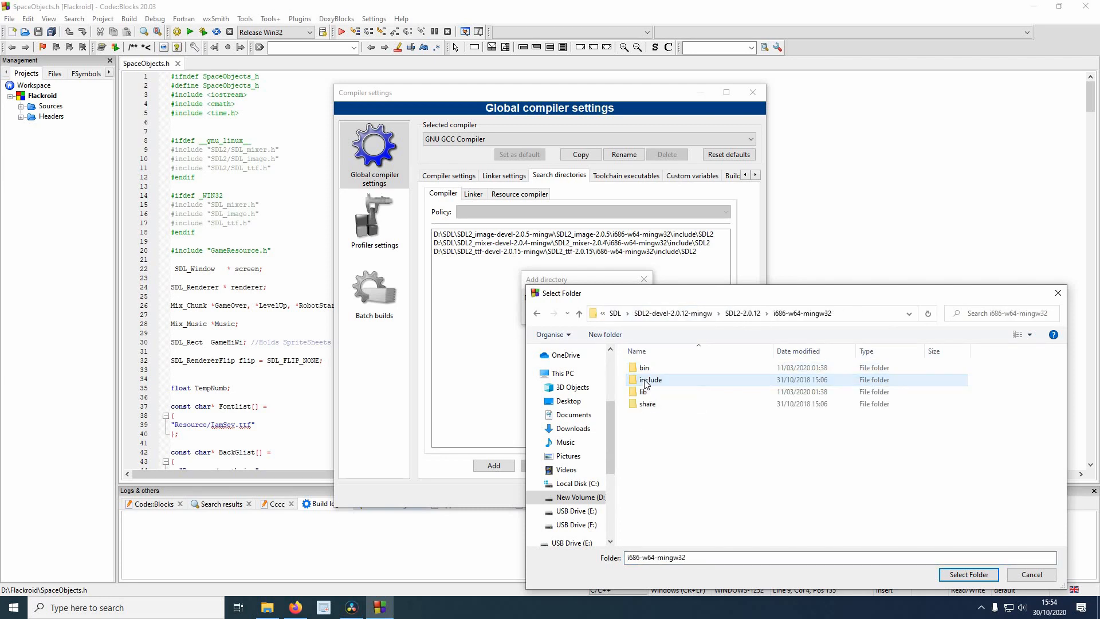
click(969, 574)
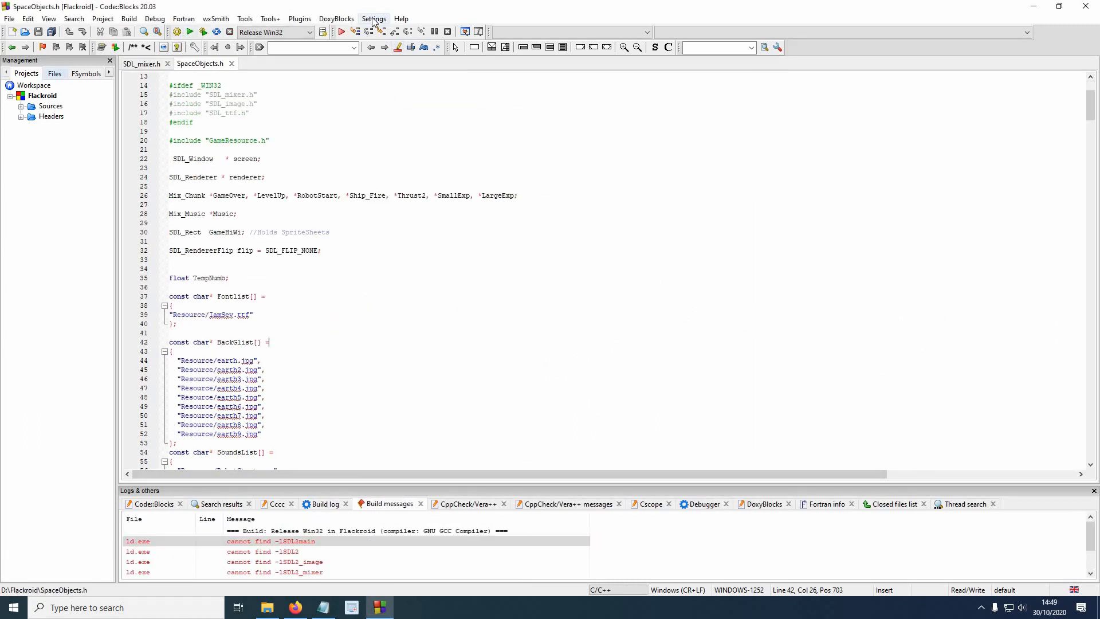
Add the SDL2 and SDL2_ttf i686-w64-mingw32\lib folders to the global linker search directories
click(374, 20)
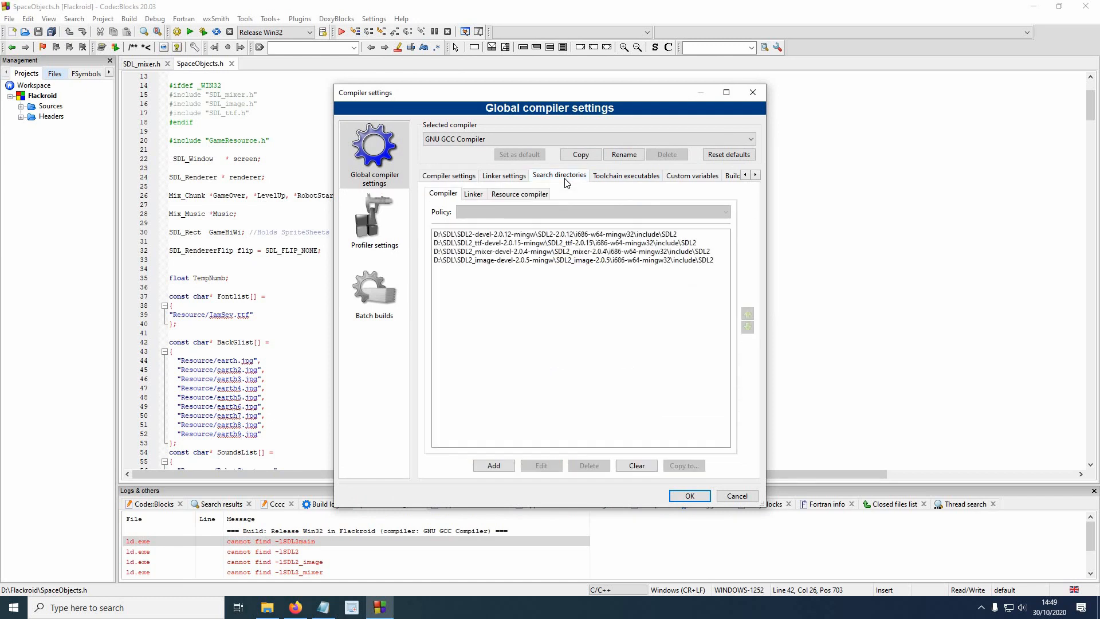
click(493, 466)
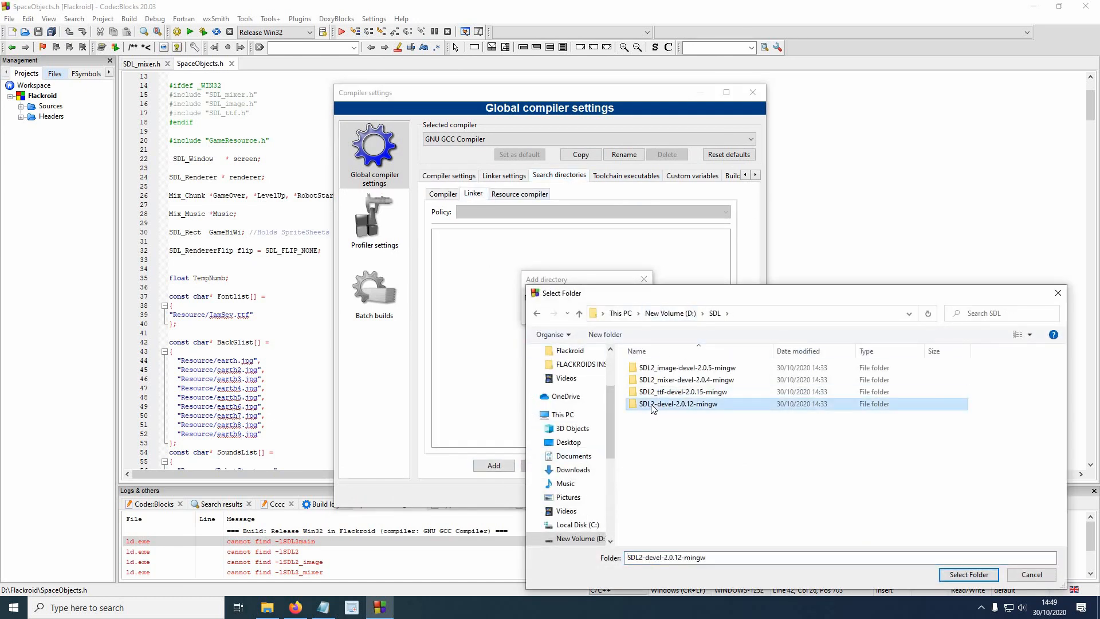
double_click(677, 403)
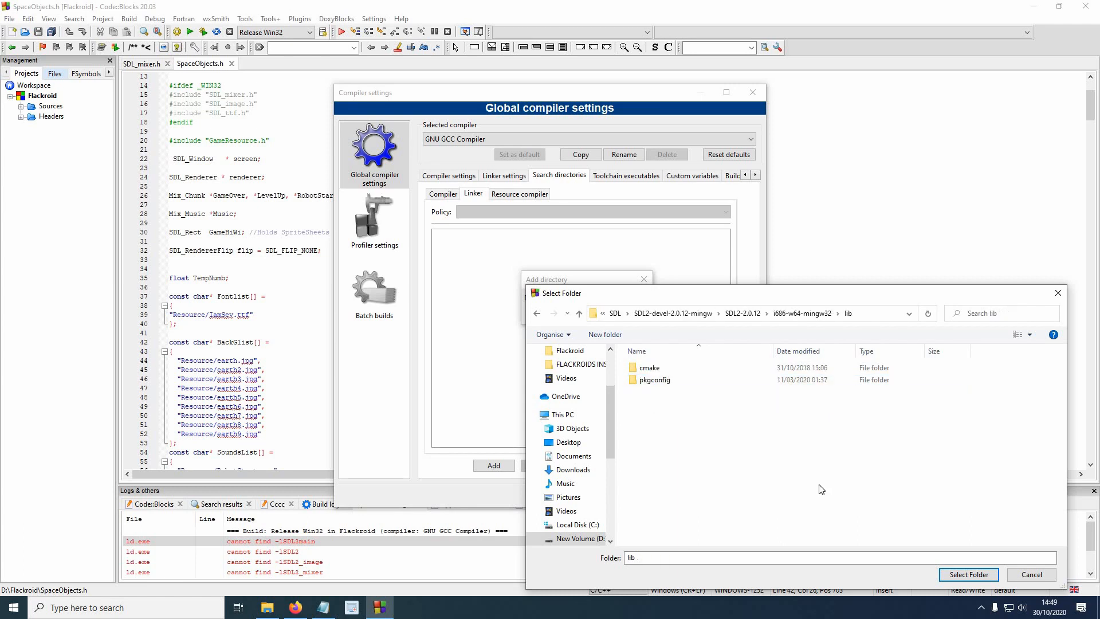
click(967, 574)
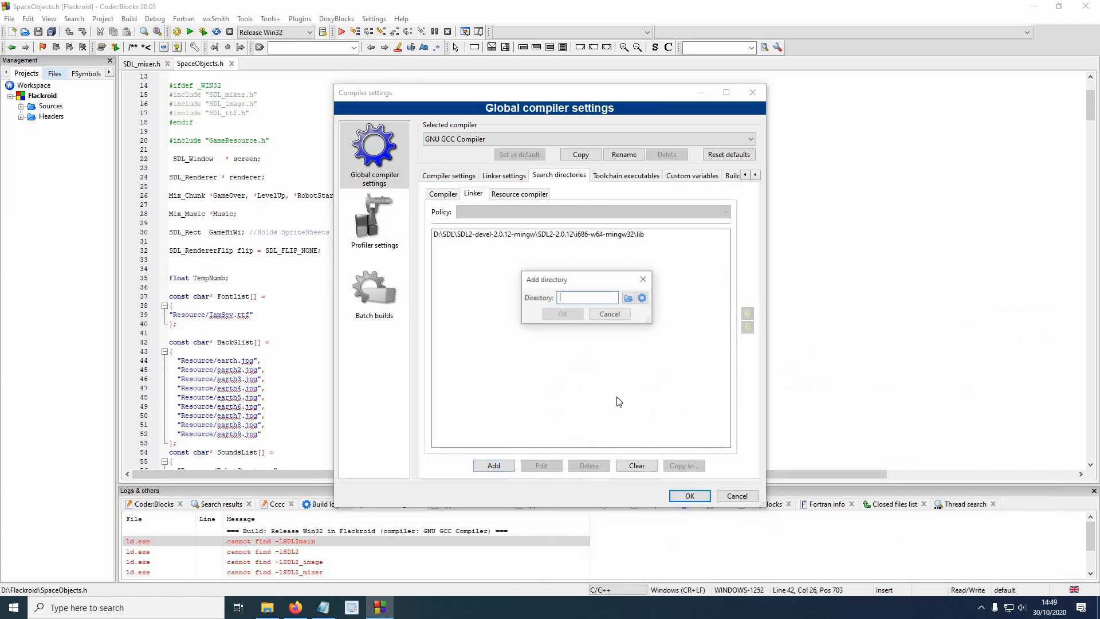
click(628, 298)
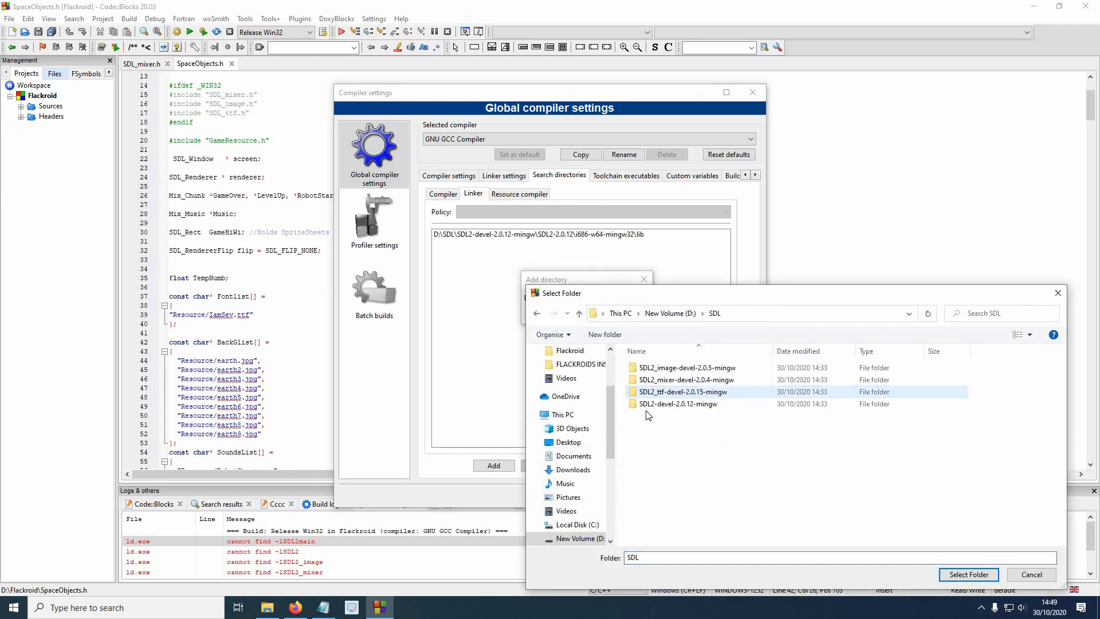
double_click(683, 392)
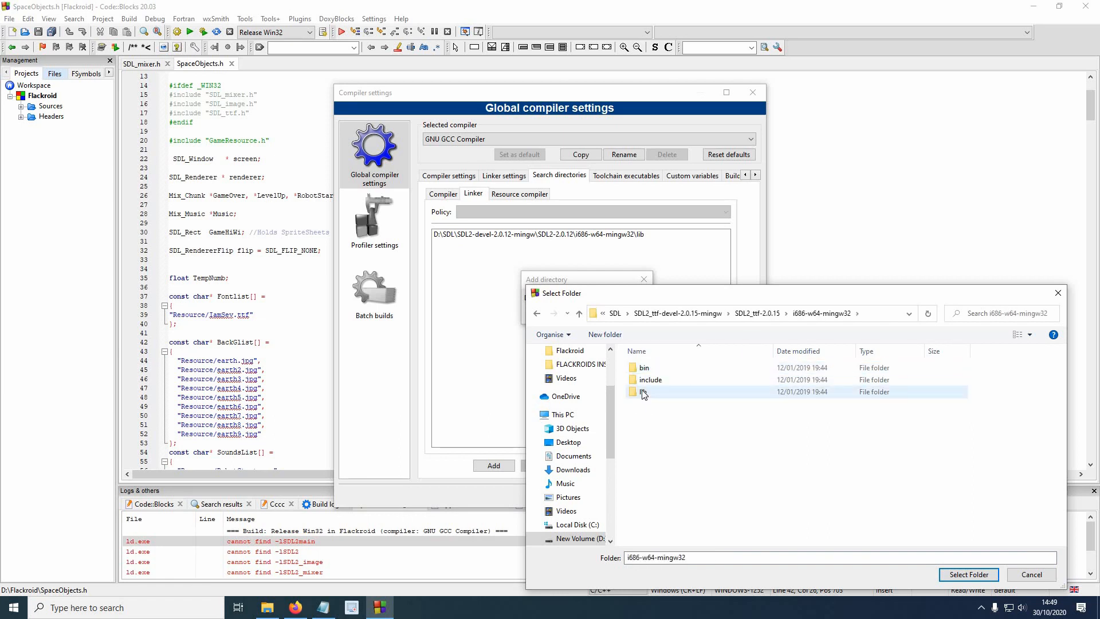
click(968, 574)
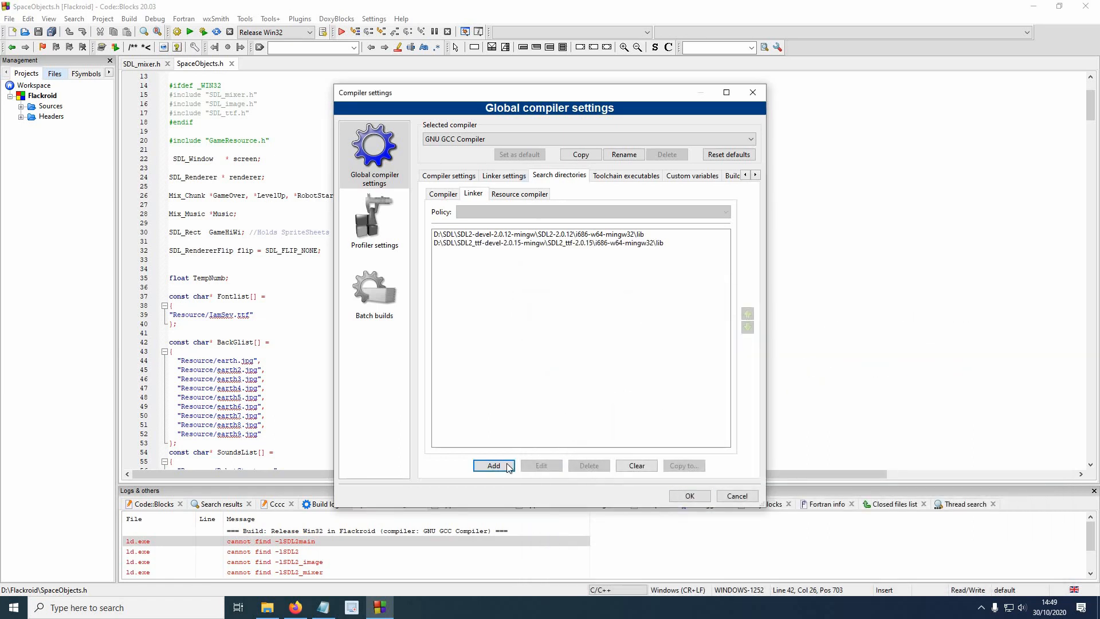
Add the SDL2_mixer and SDL2_image lib folders to the global linker search directories
click(492, 465)
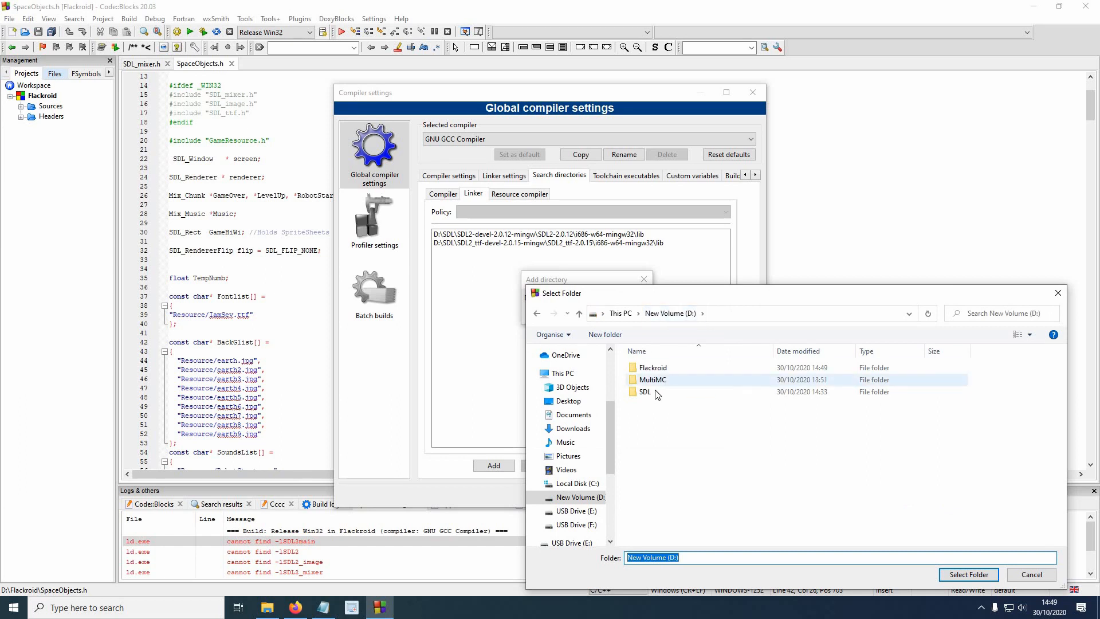
double_click(645, 392)
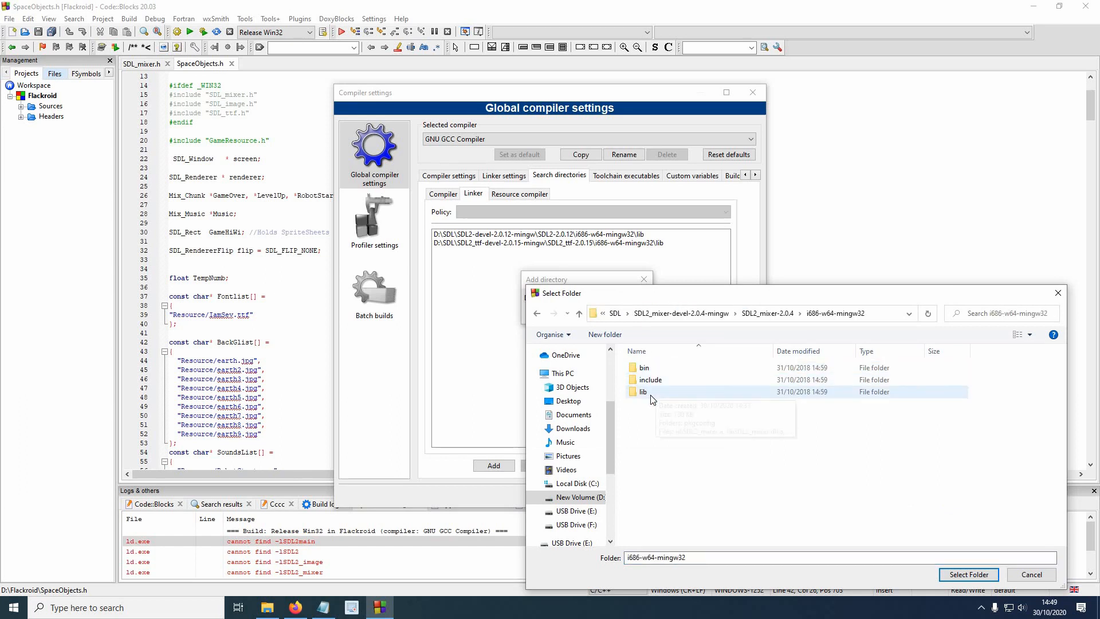
click(968, 574)
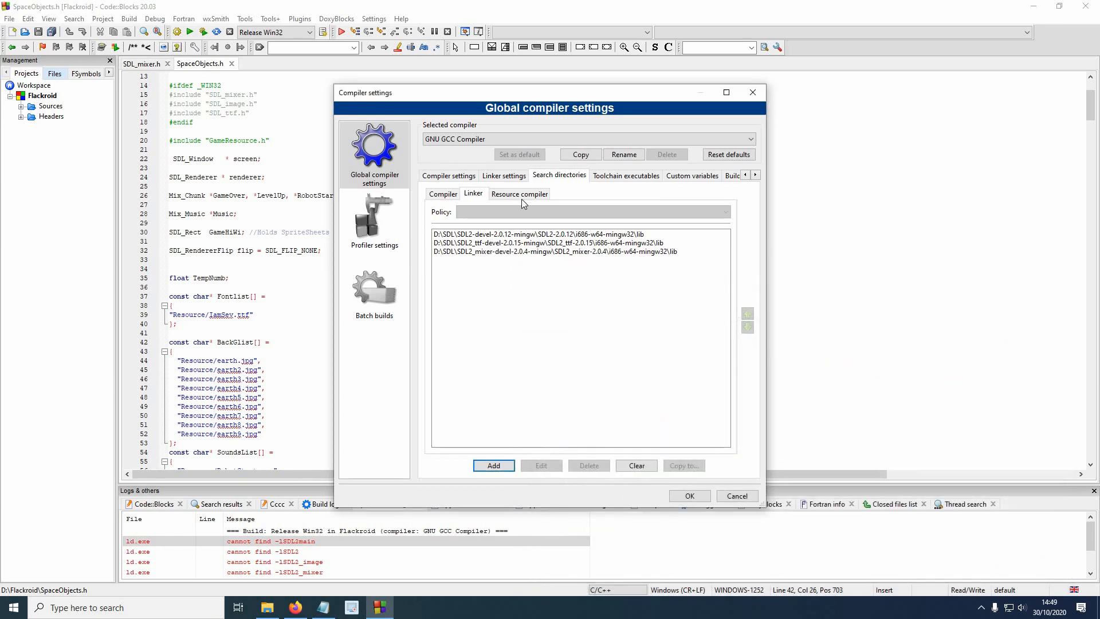
click(493, 466)
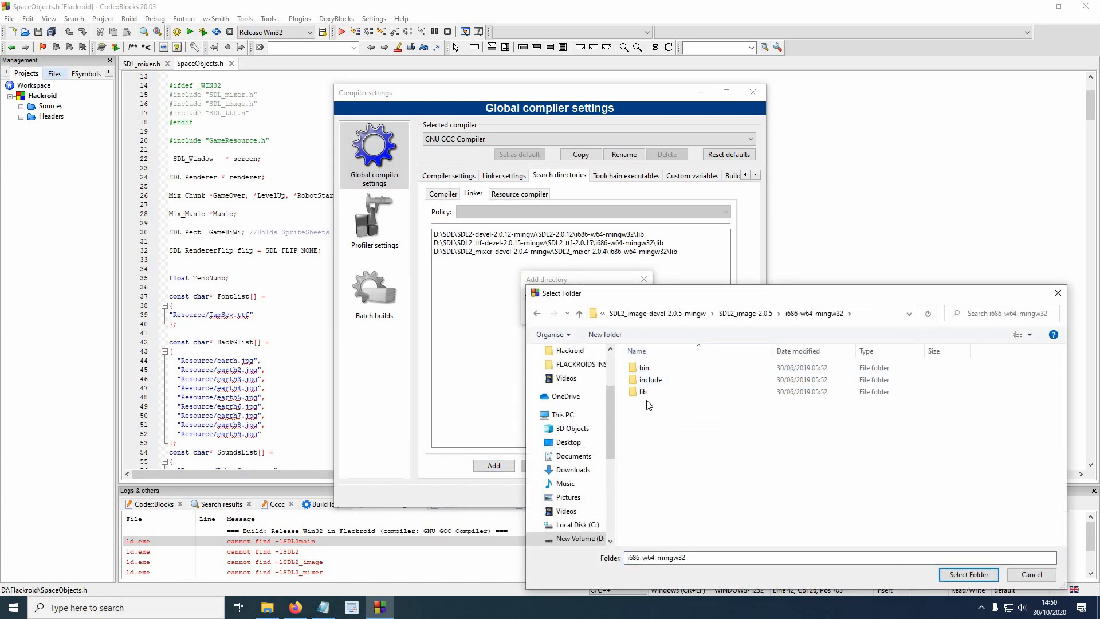
click(967, 574)
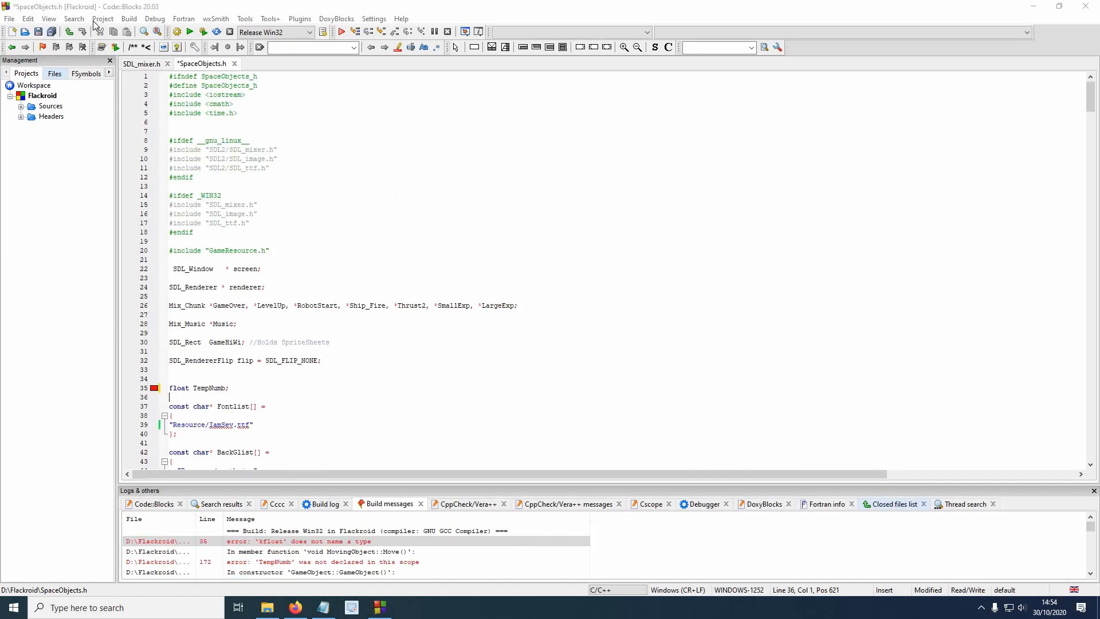
Confirm Flackroid's Other linker options list -lmingw32, -lSDL2main, -lSDL2, SDL2 image/mixer/ttf and -mwindows
click(102, 19)
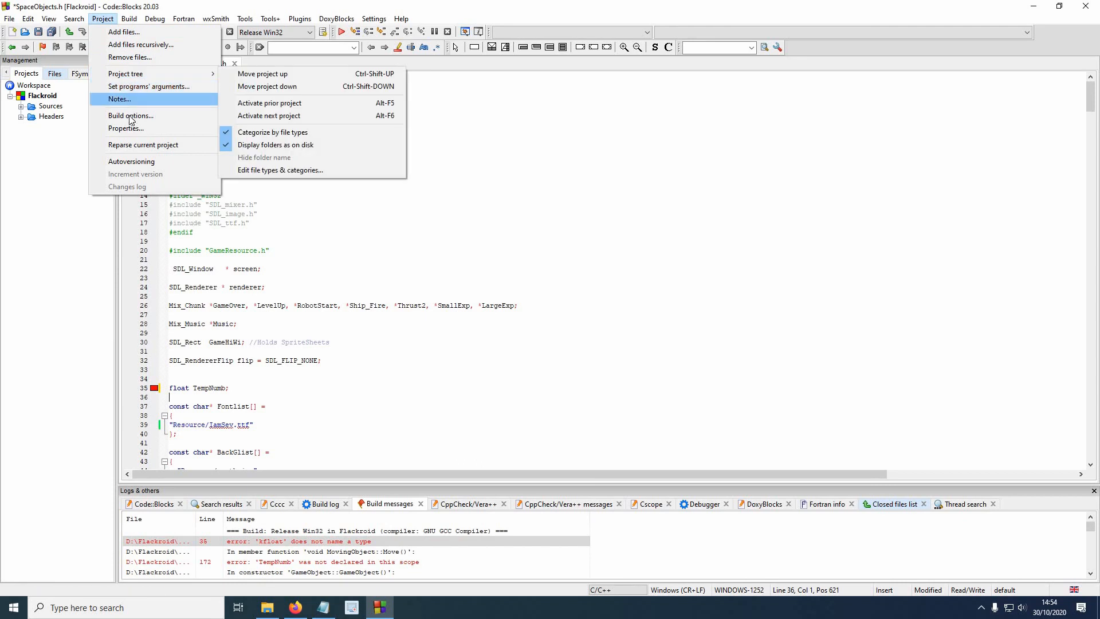
click(130, 115)
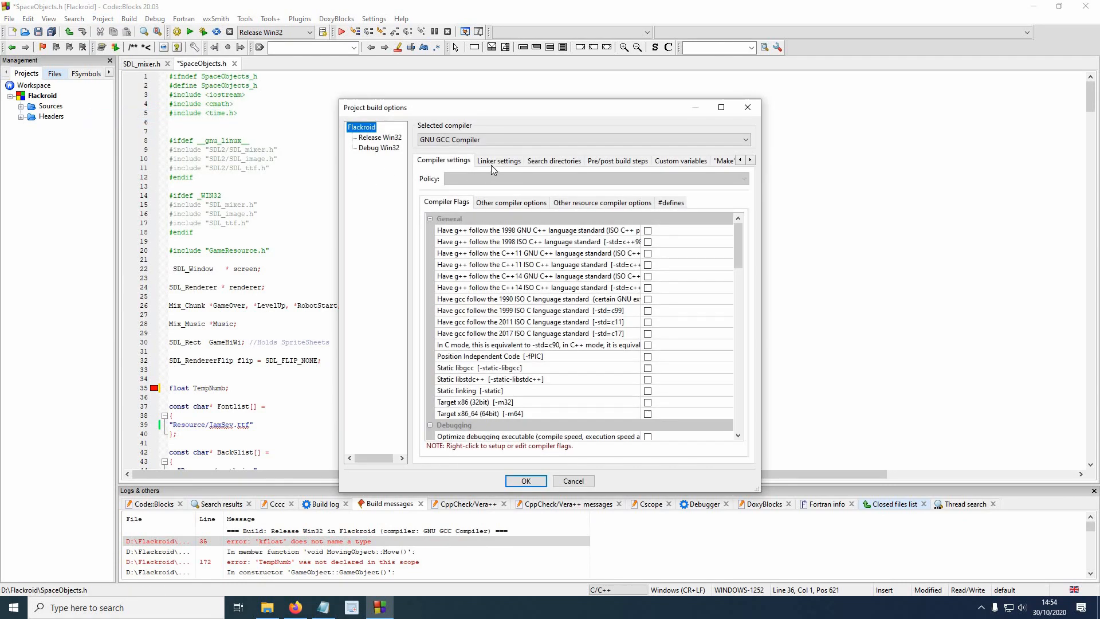
click(498, 160)
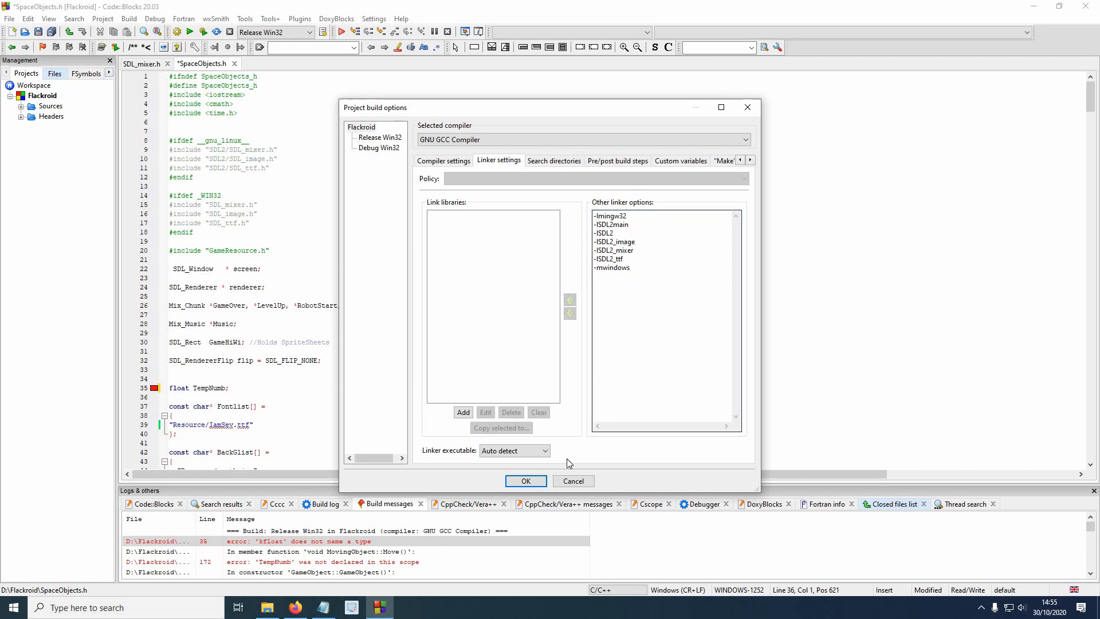
click(525, 480)
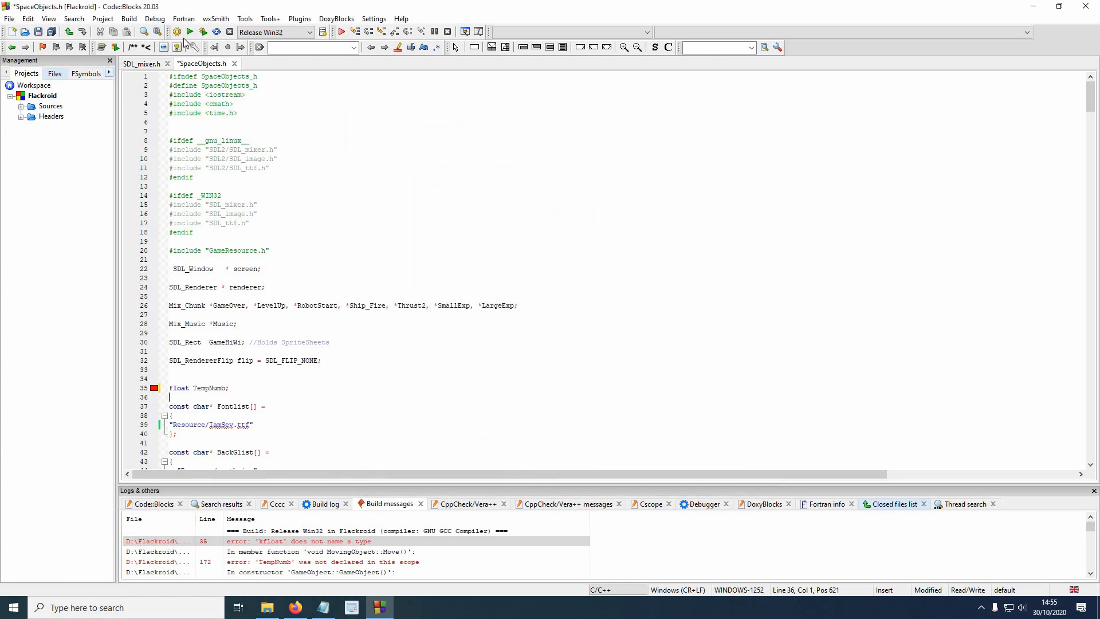